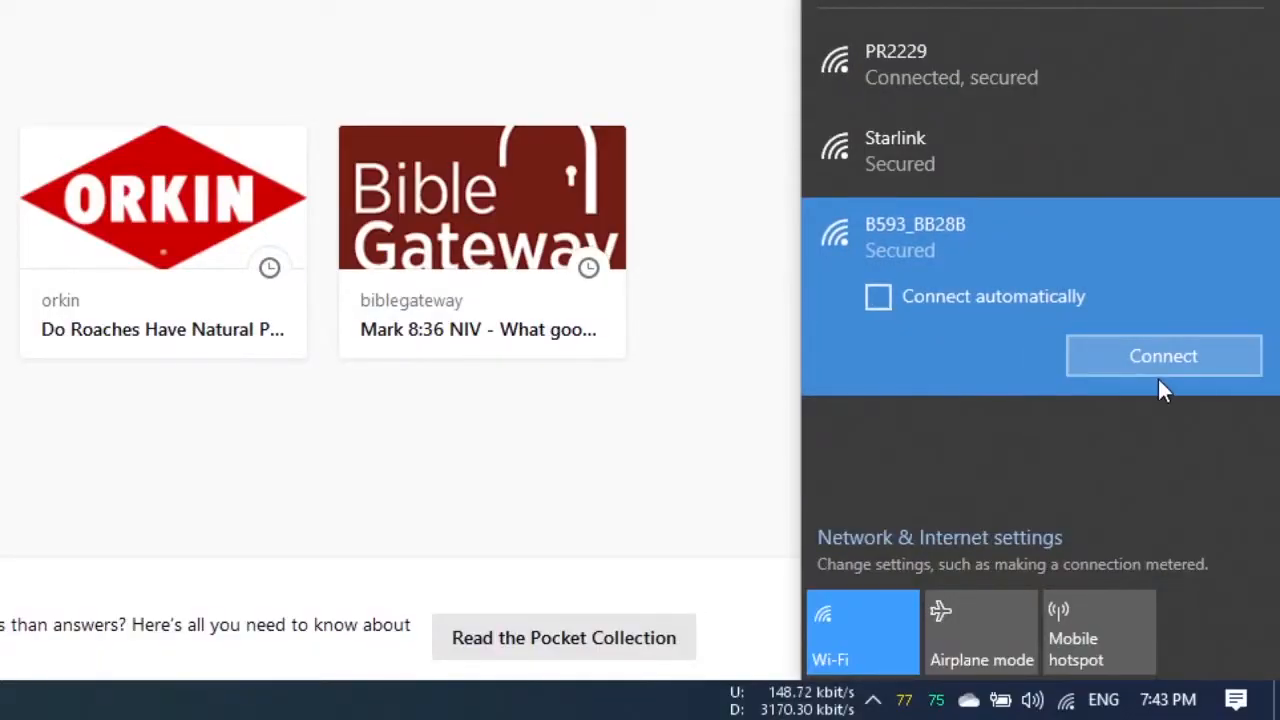
# Join the B593_BB28B Wi-Fi network with its security key and allow PC discovery.
pyautogui.click(1164, 356)
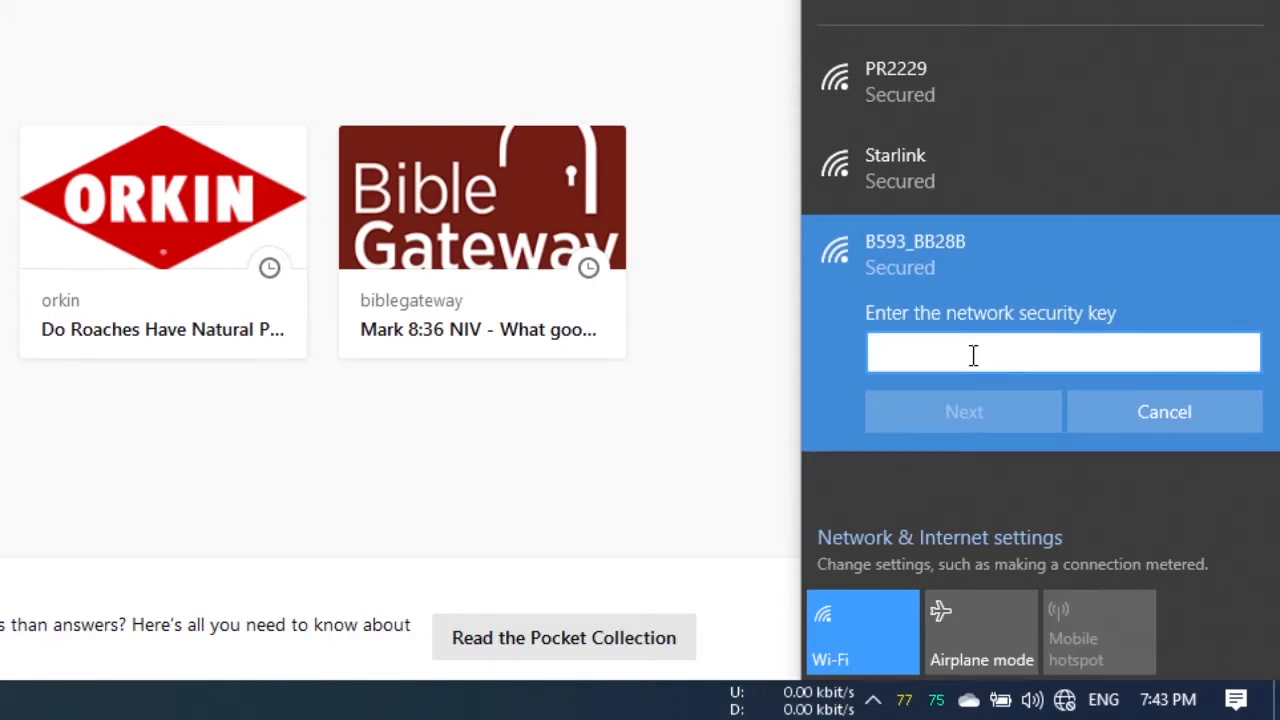
pyautogui.write('••')
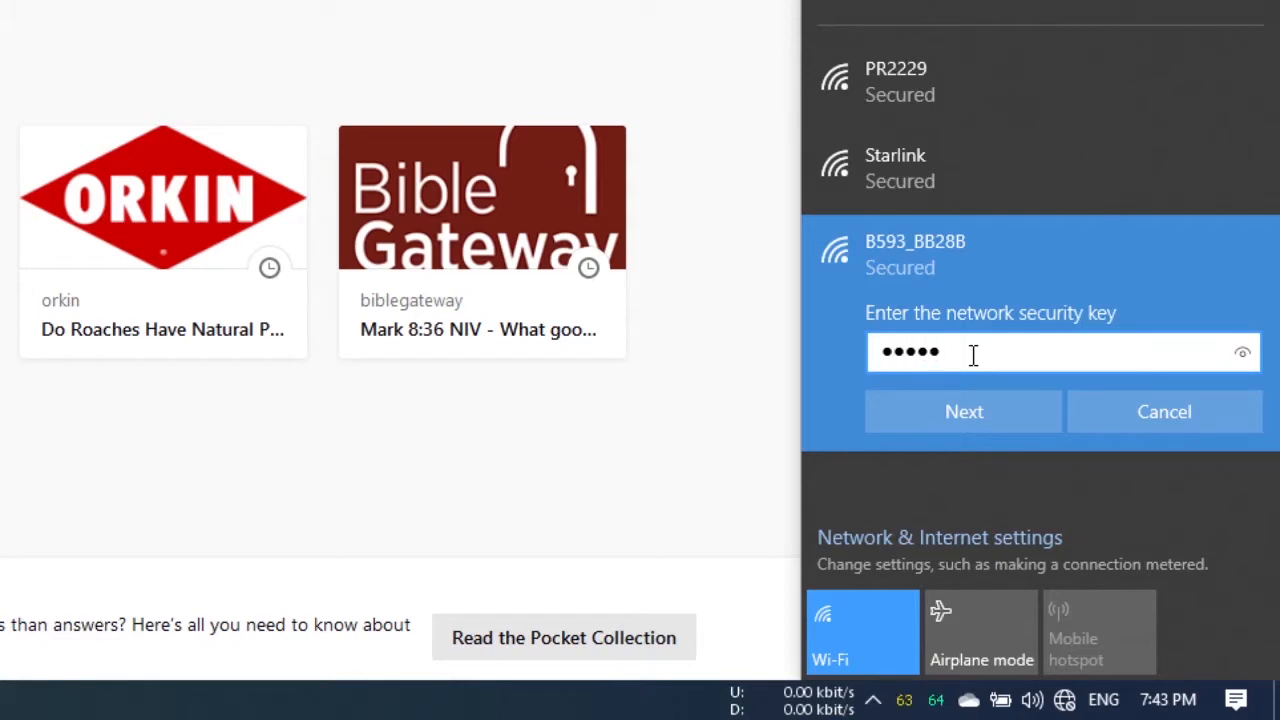
pyautogui.click(962, 412)
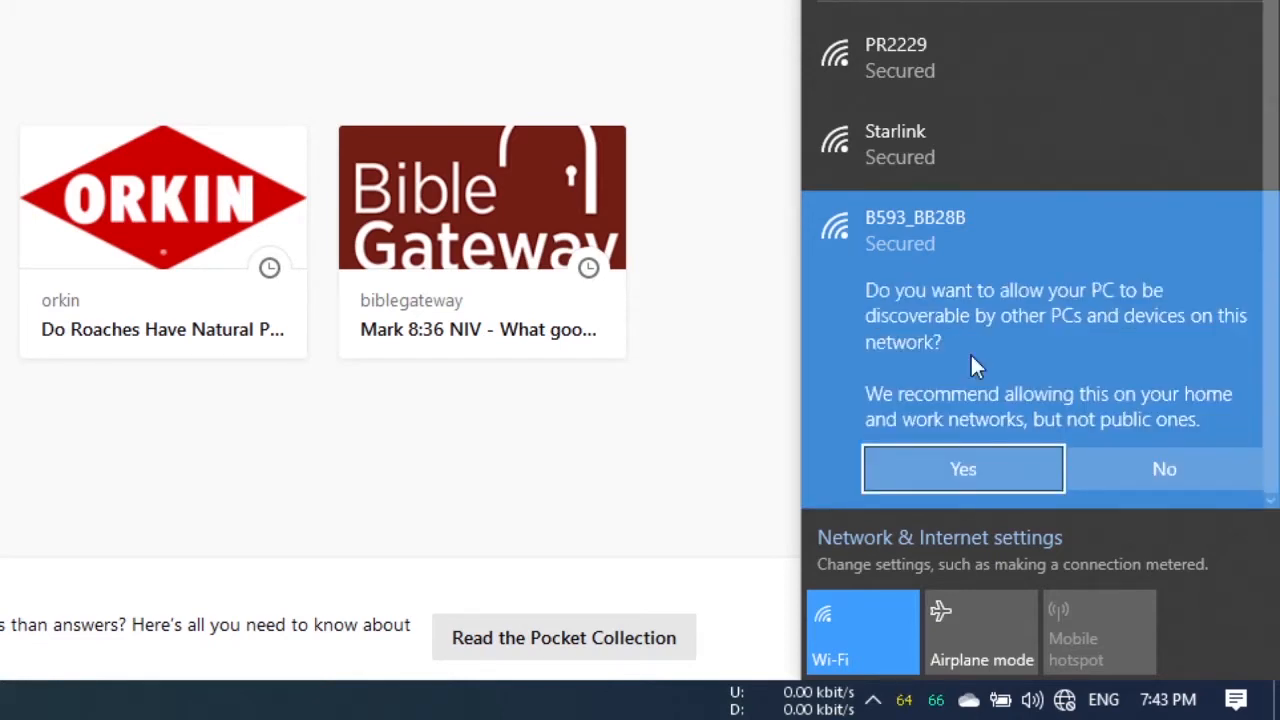
pyautogui.click(962, 468)
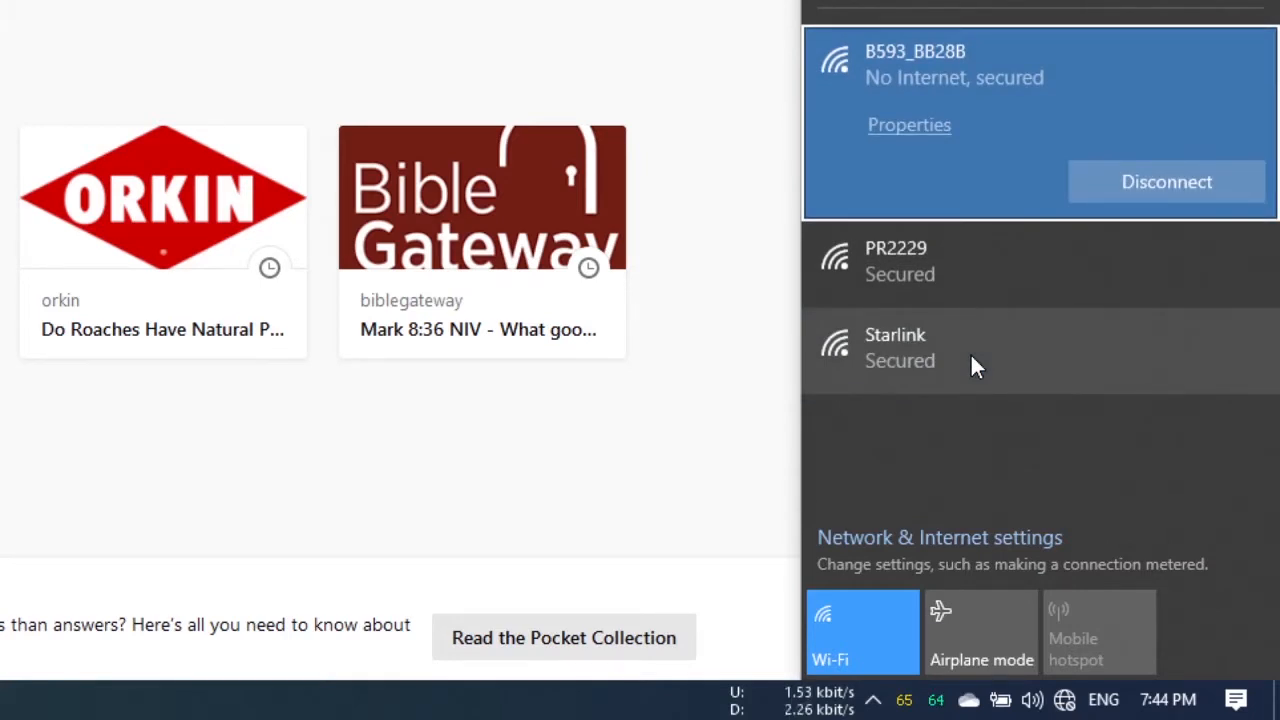
pyautogui.moveTo(856, 300)
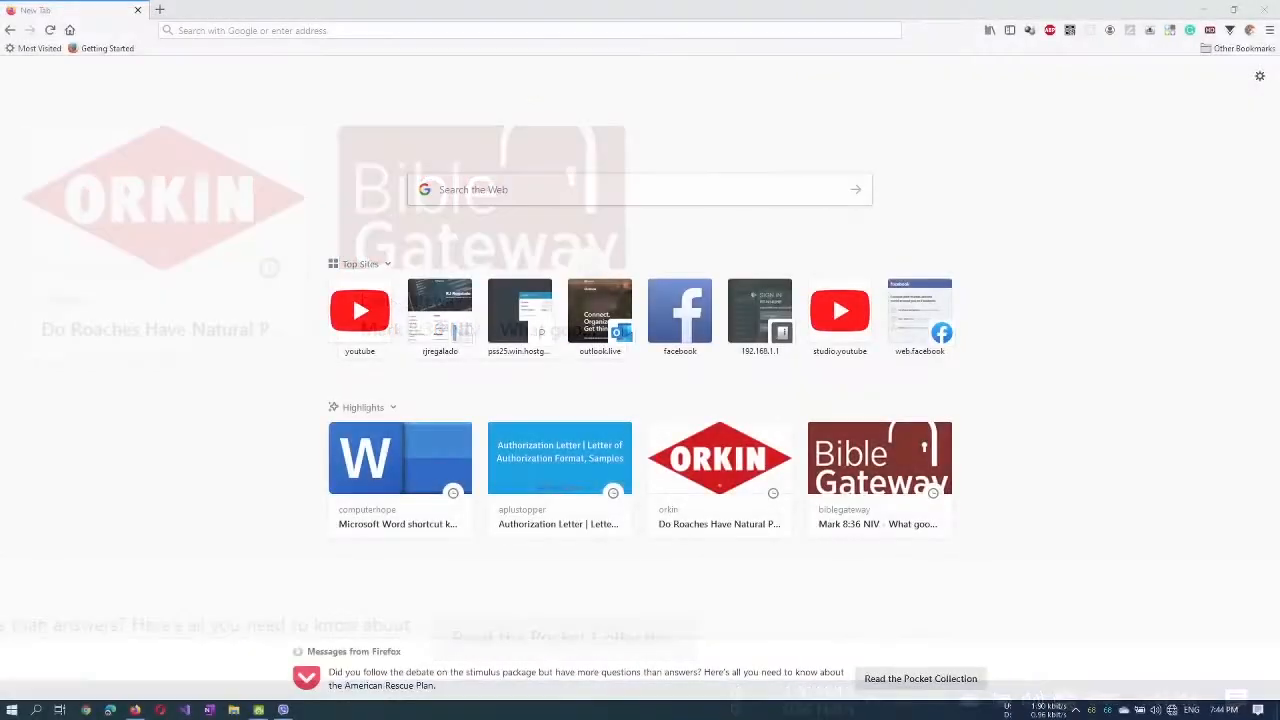
# Show the Wi-Fi connection details: IPv4 192.168.254.100, gateway 192.168.254.254.
pyautogui.press('F11')
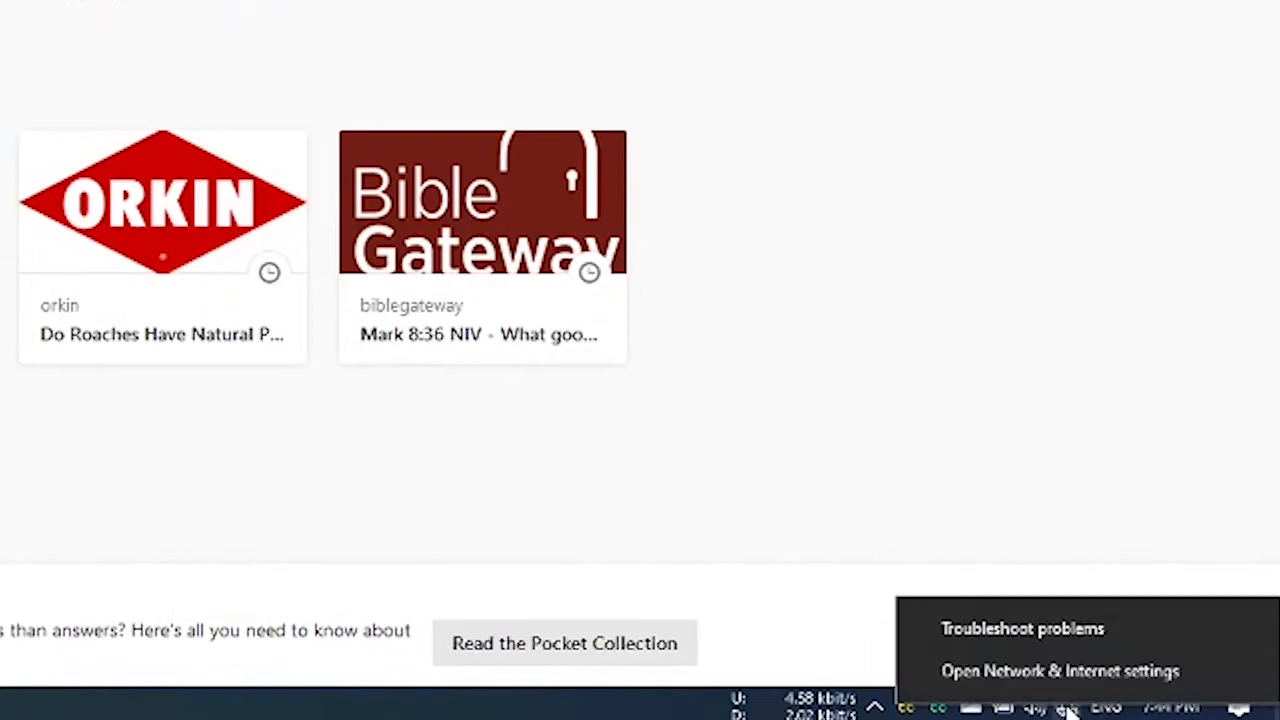
pyautogui.click(1058, 672)
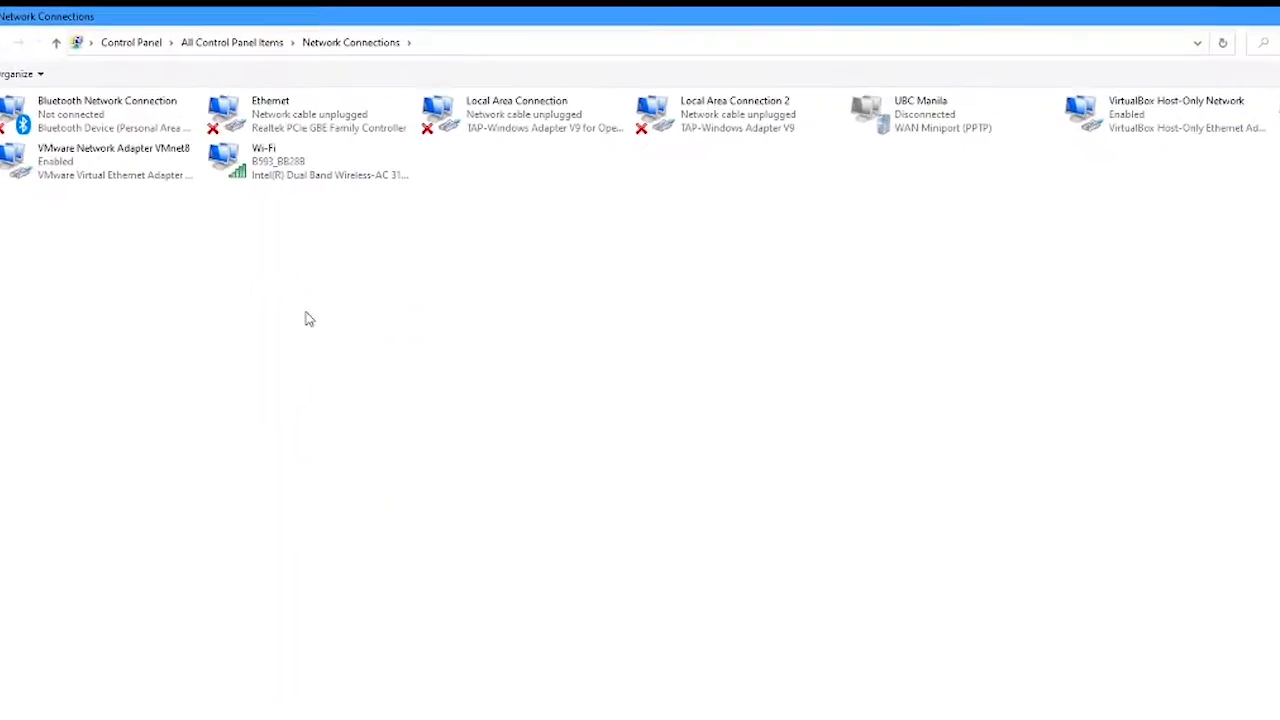
pyautogui.doubleClick(264, 160)
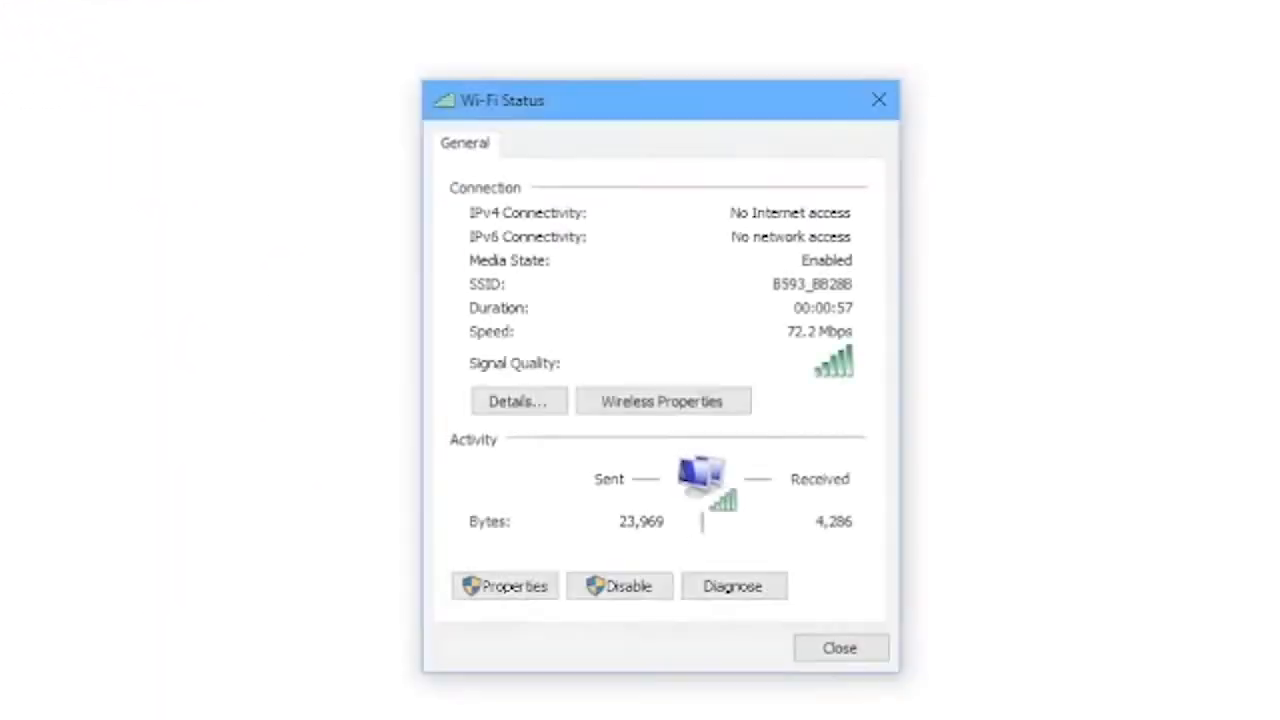
pyautogui.click(516, 400)
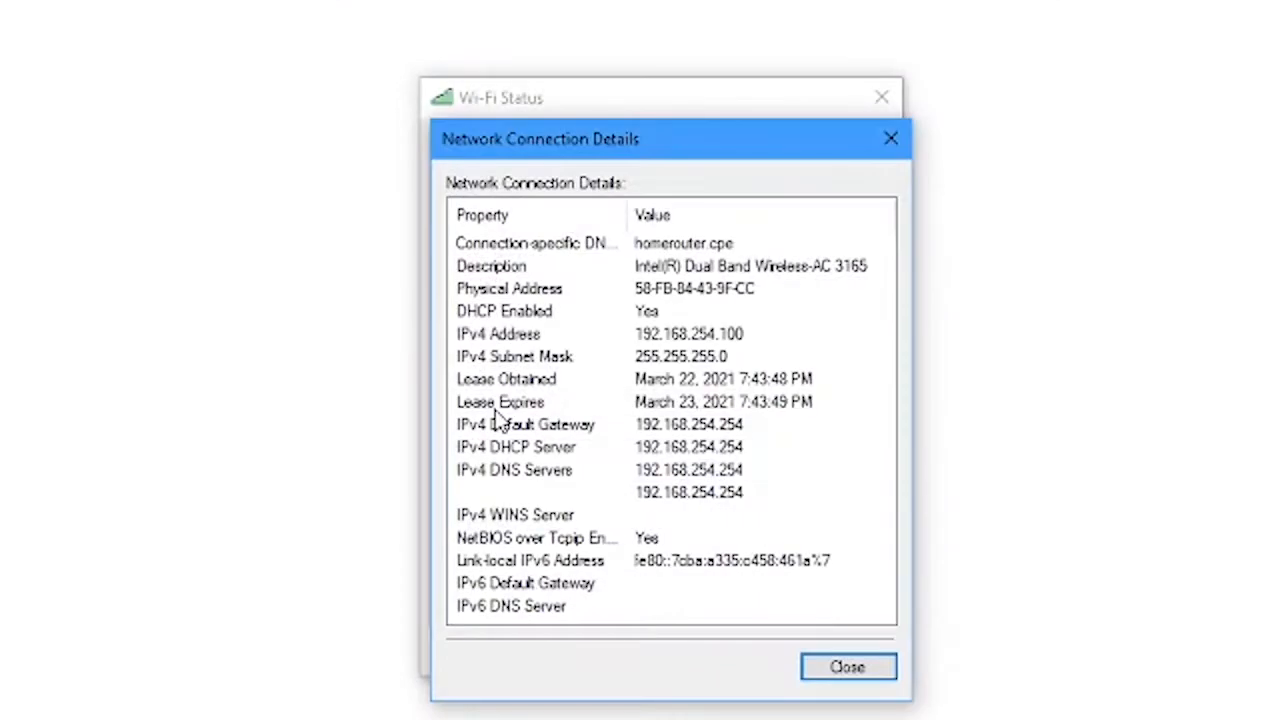
pyautogui.moveTo(690, 344)
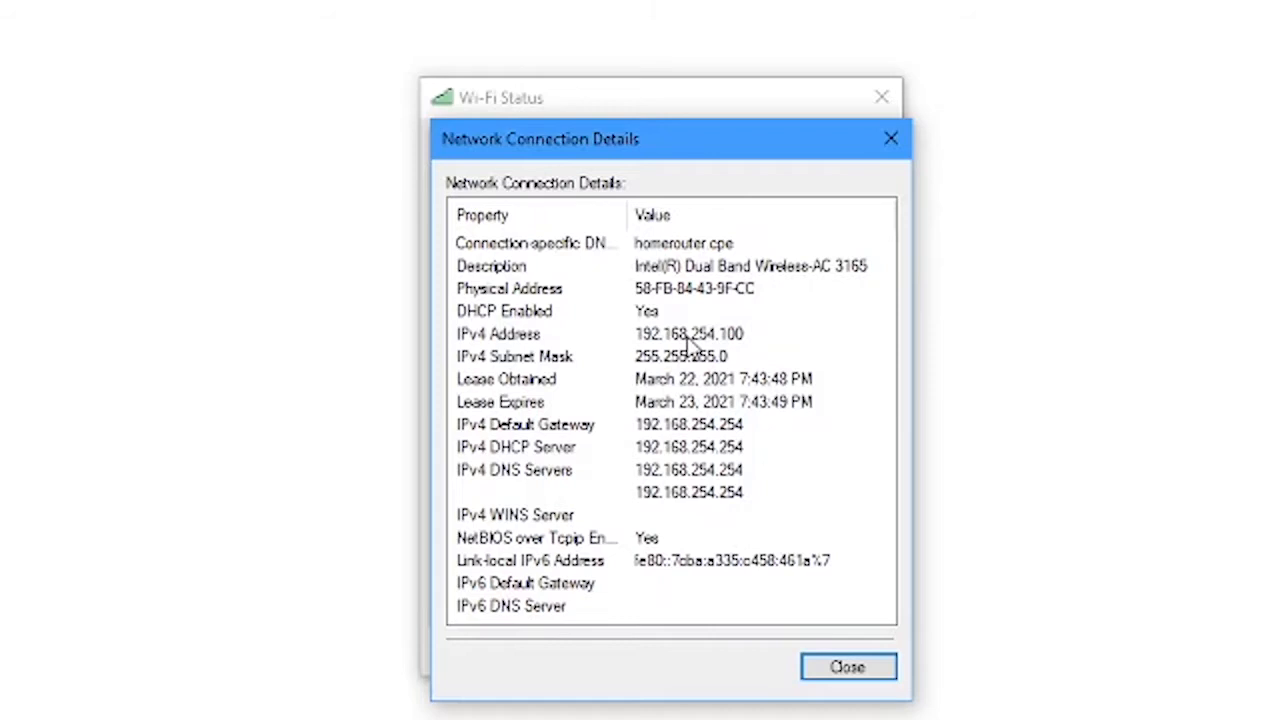
pyautogui.moveTo(692, 478)
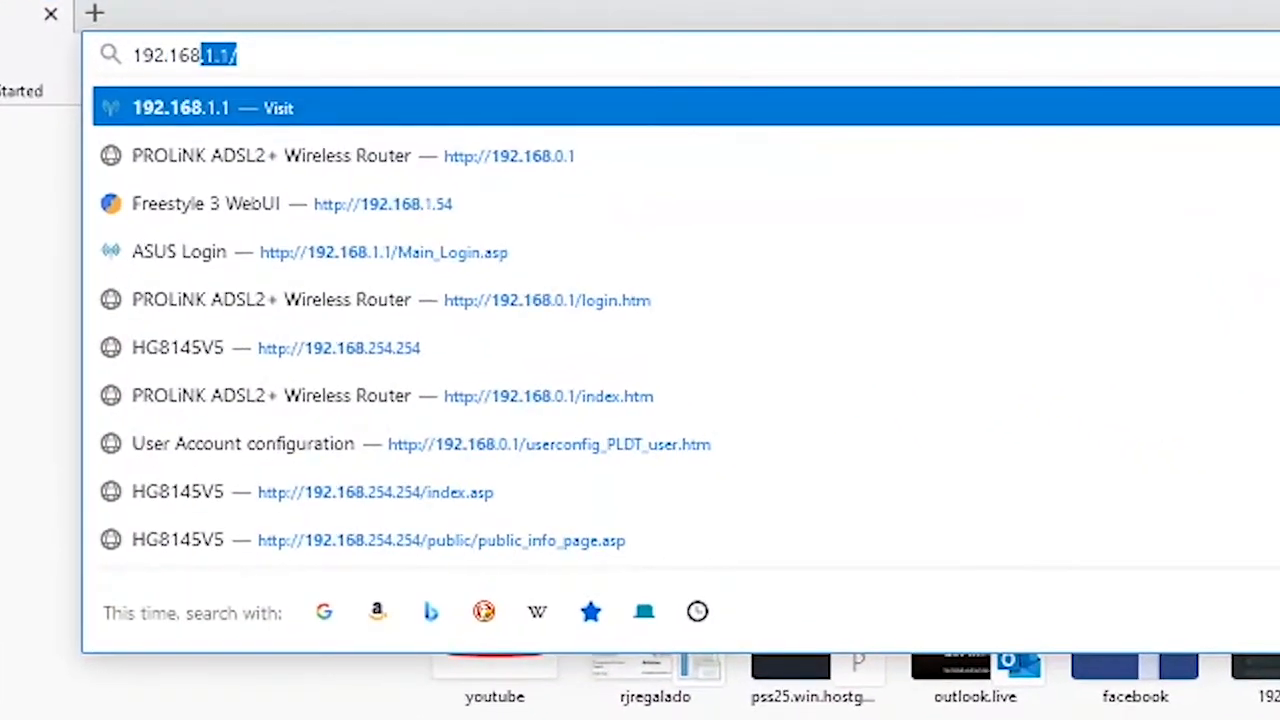
# Browse to 192.168.254.254 and log into the router as 'user' with its password.
pyautogui.write('192.168.254.254')
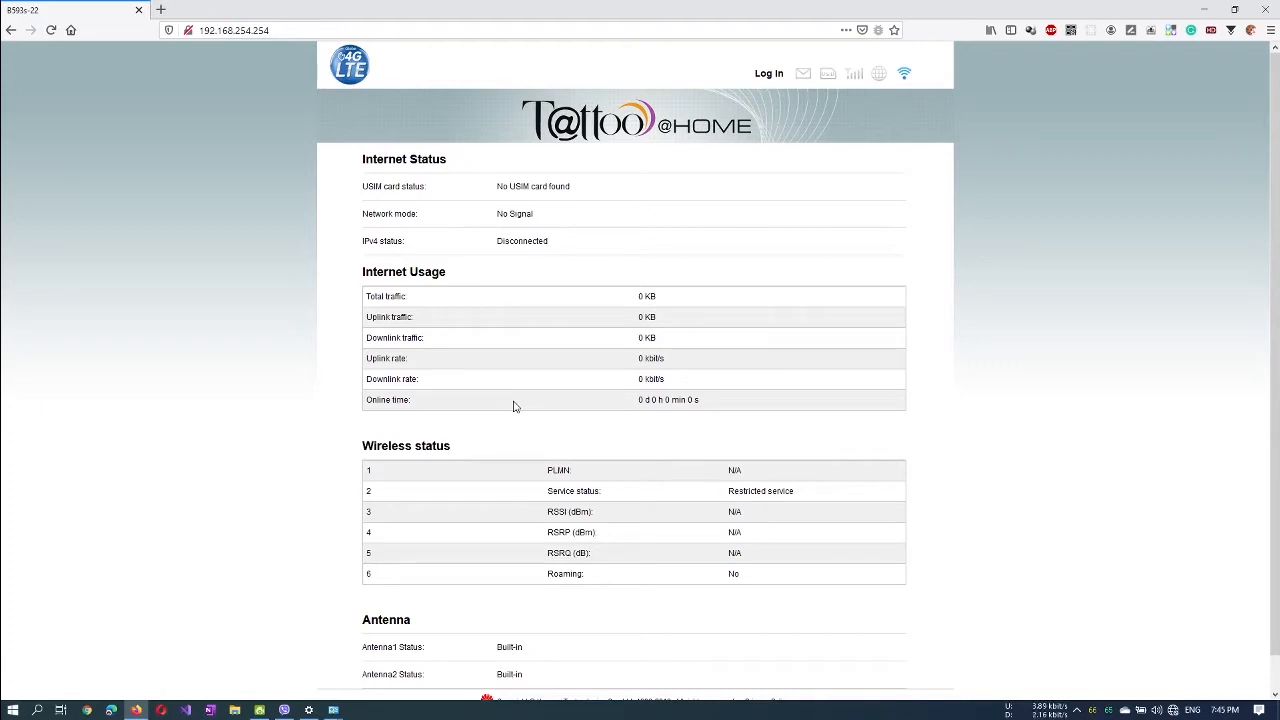
pyautogui.moveTo(770, 436)
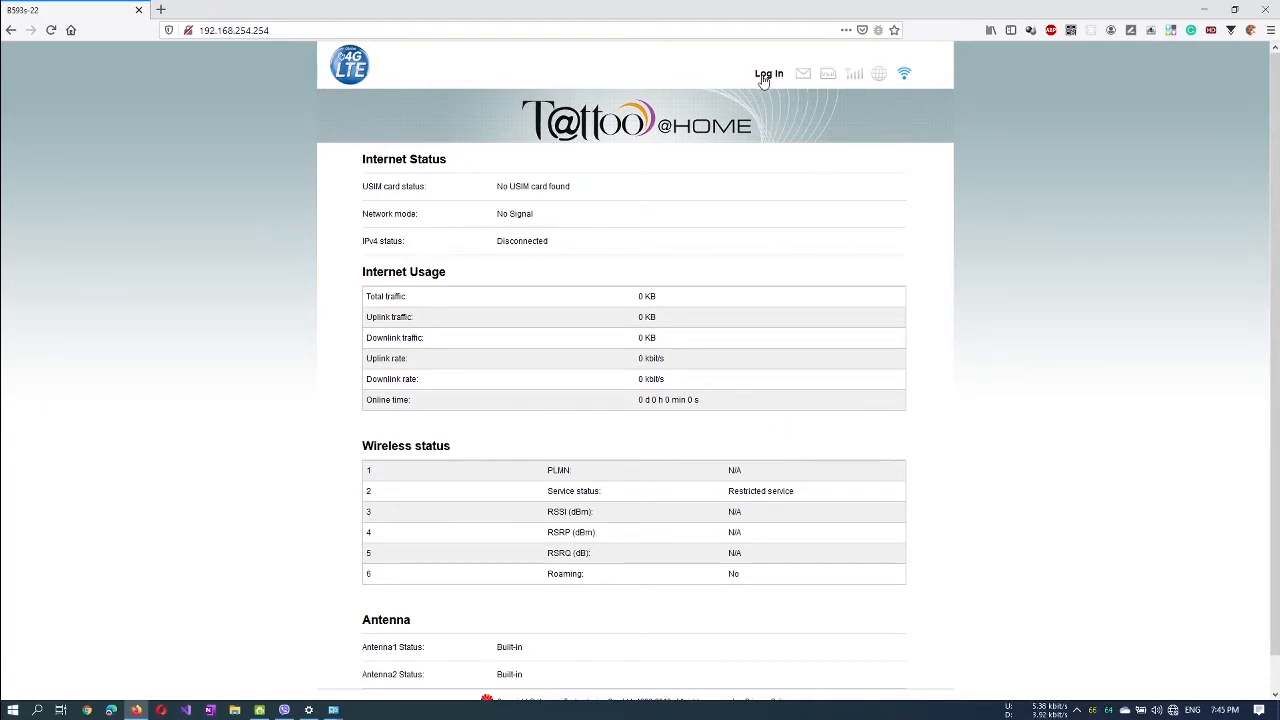
pyautogui.click(768, 74)
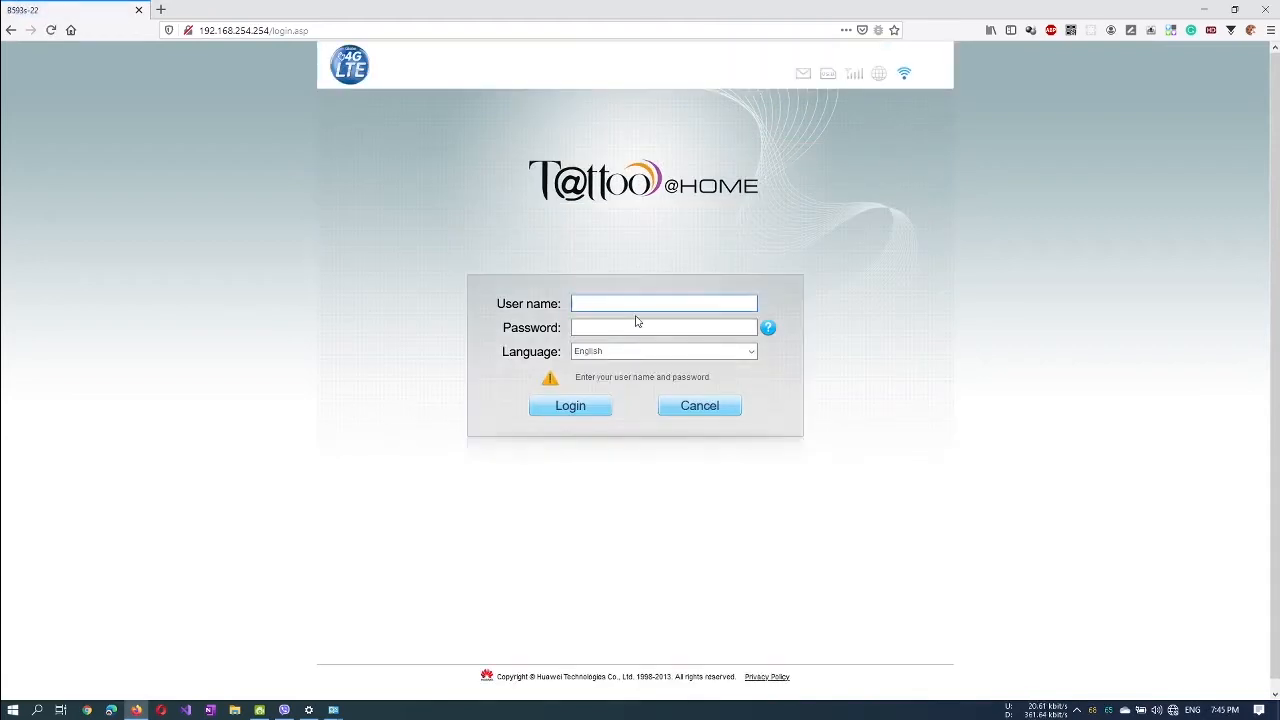
pyautogui.write('user')
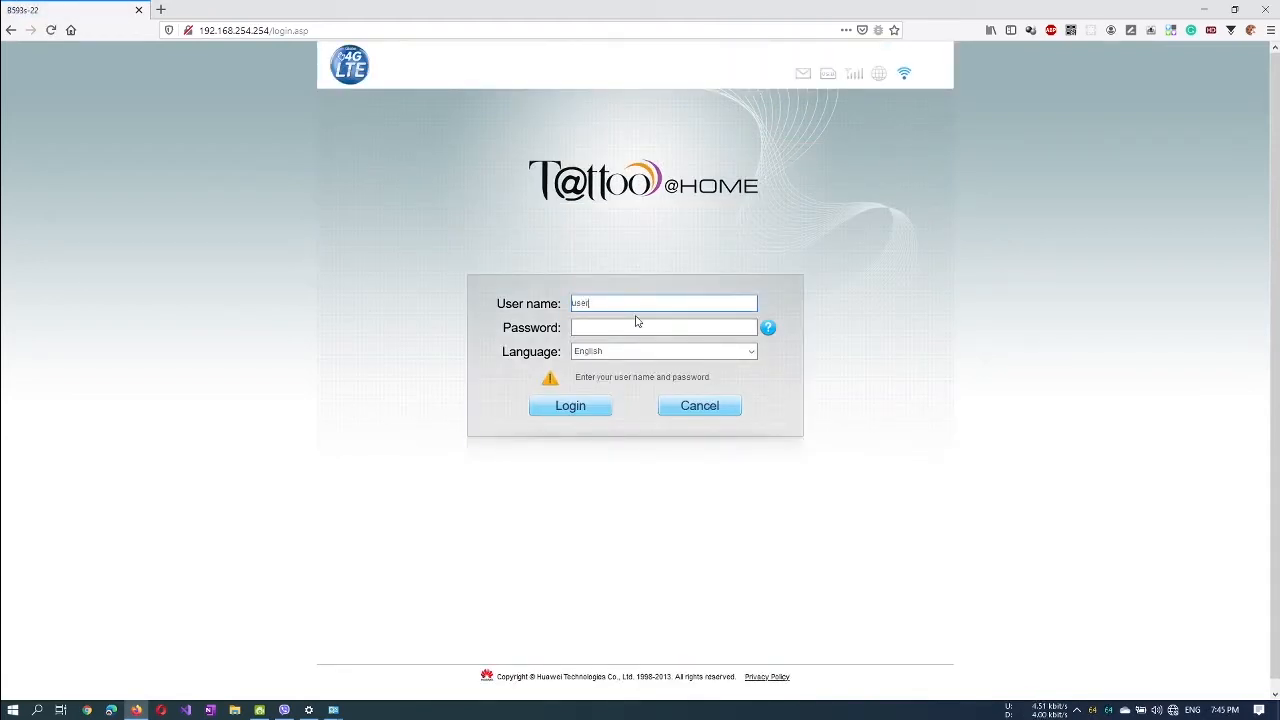
pyautogui.click(664, 328)
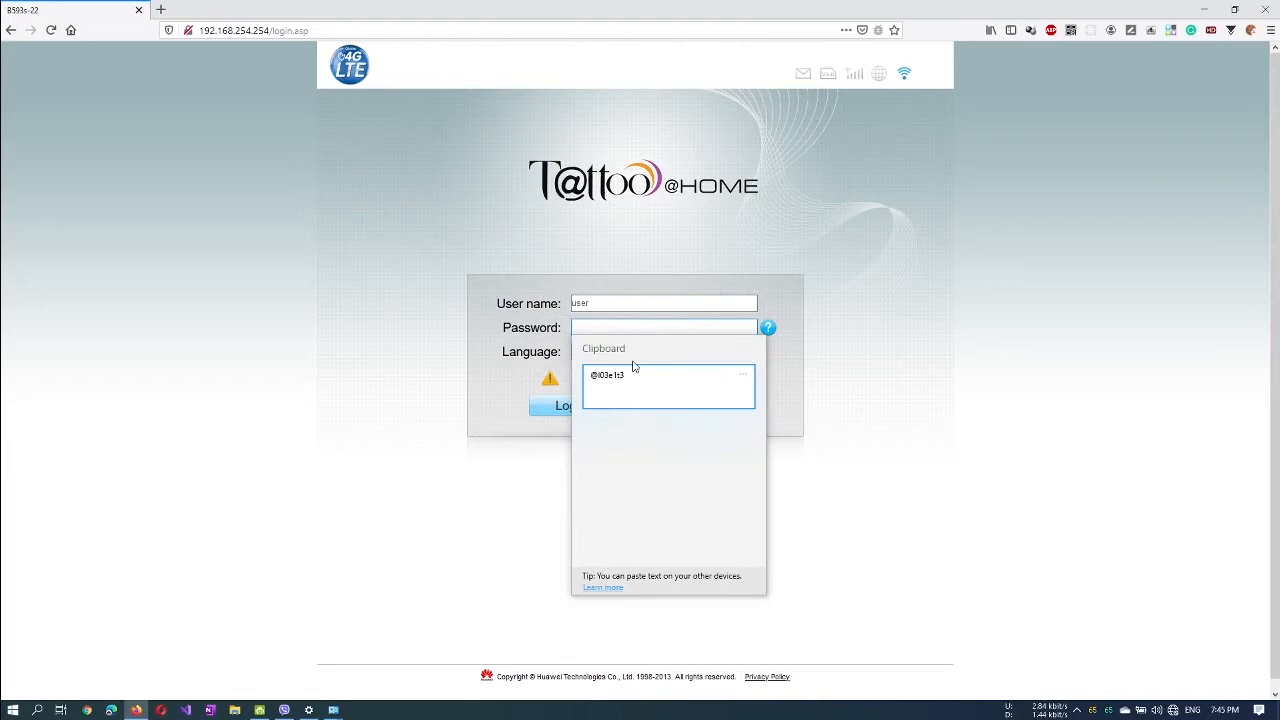
pyautogui.moveTo(632, 398)
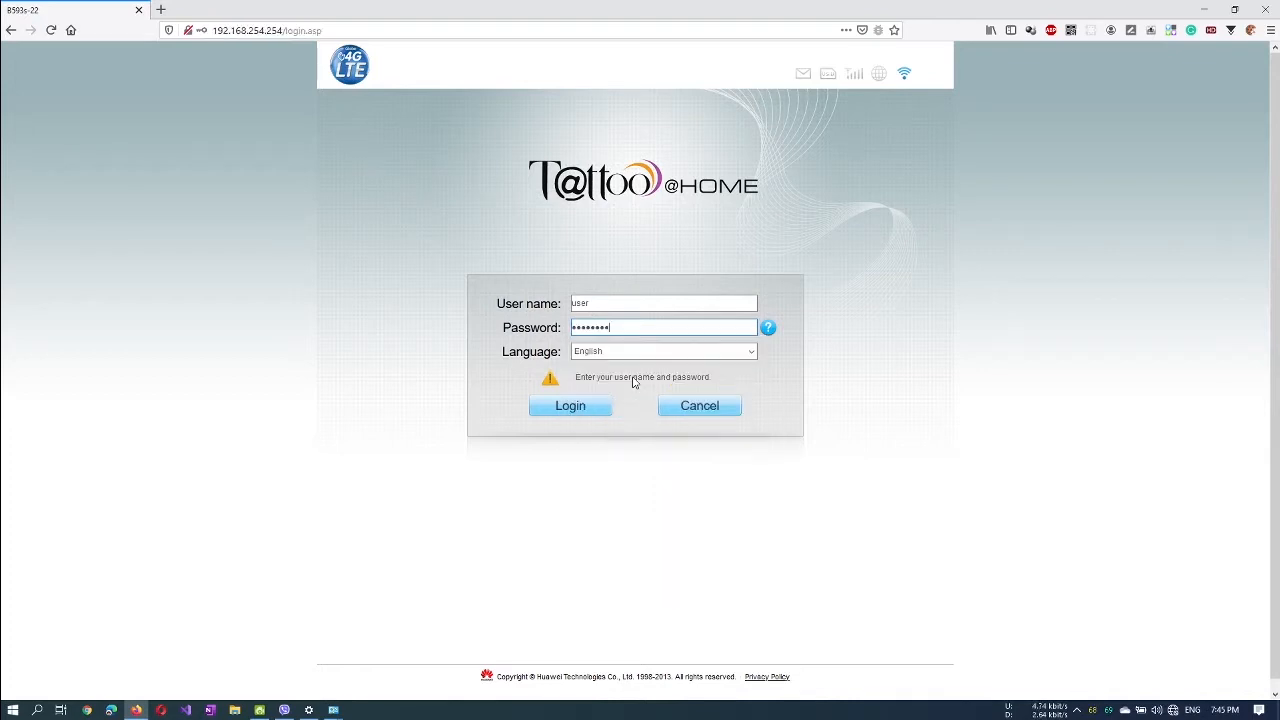
pyautogui.click(570, 404)
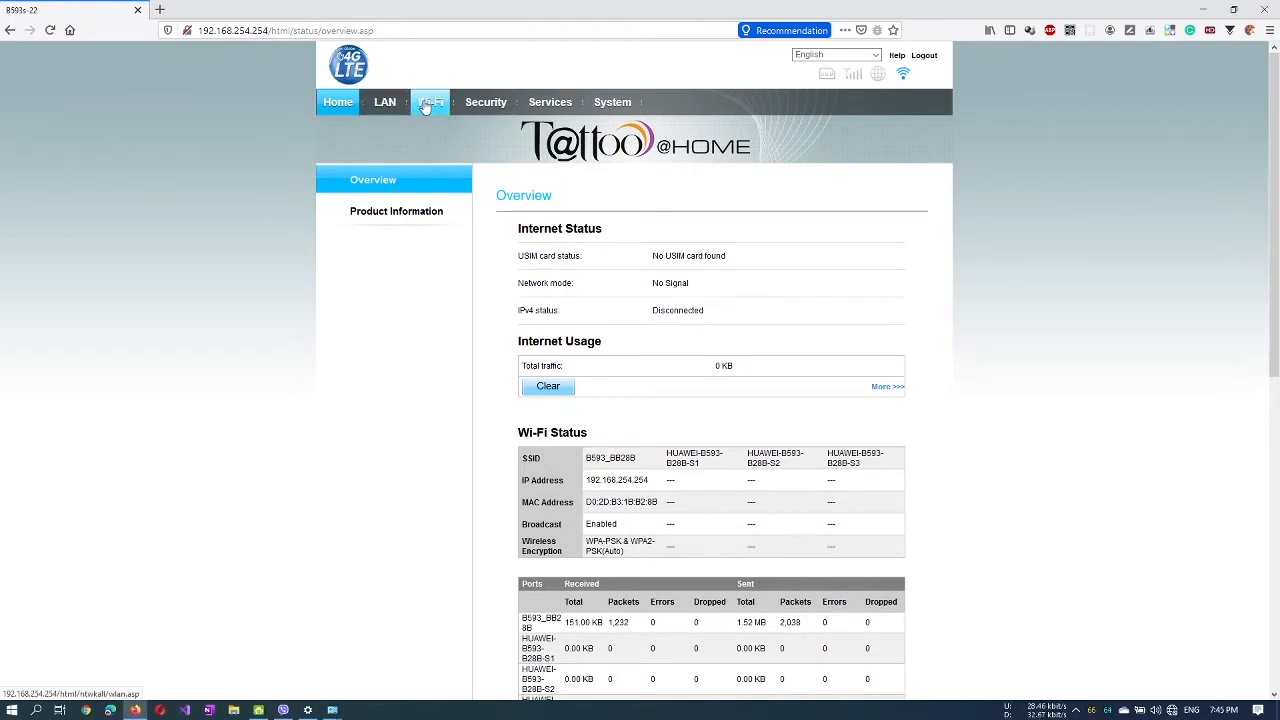
# Submit the new WPA-PSK key on the router's Wi-Fi settings page.
pyautogui.click(430, 100)
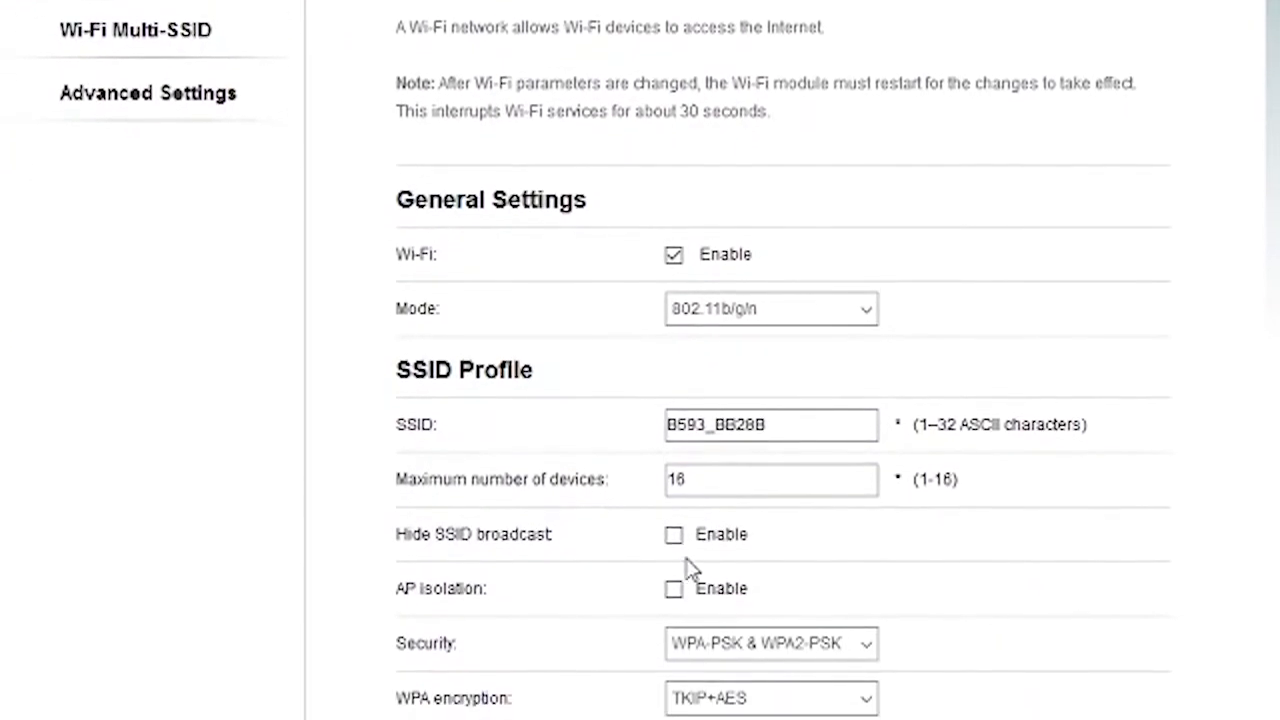
pyautogui.scroll(-3)
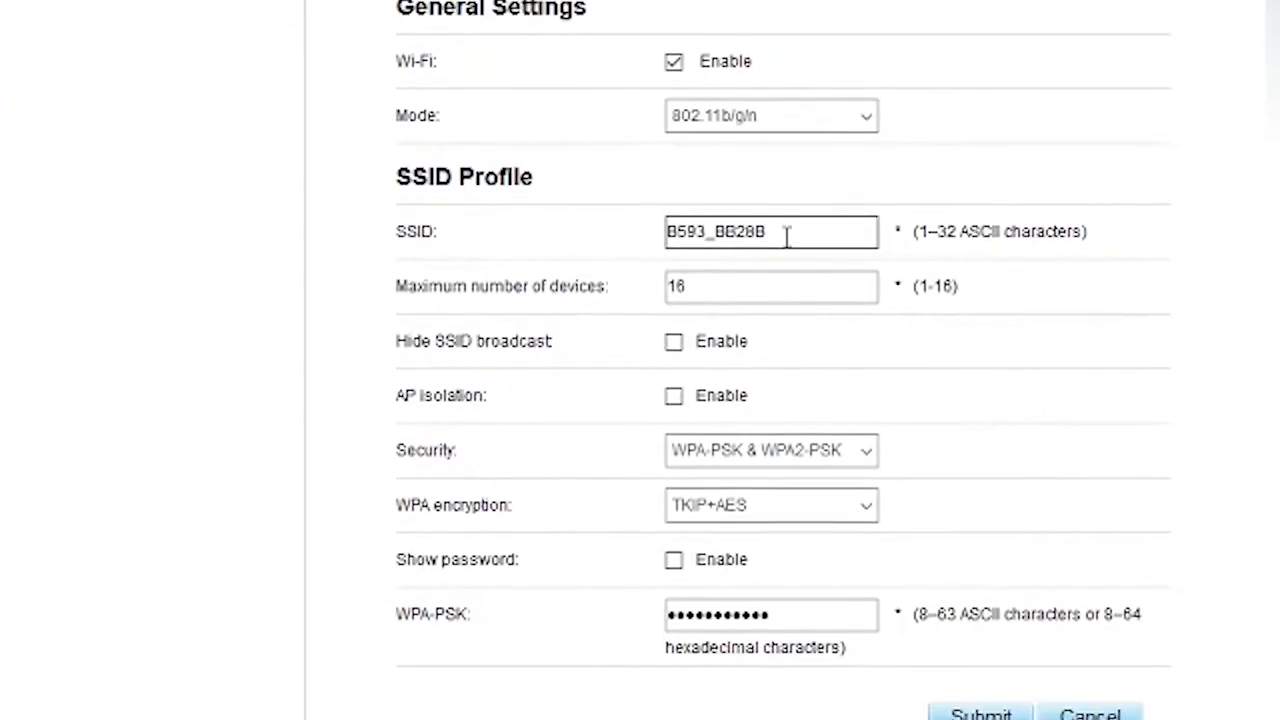
pyautogui.scroll(-3)
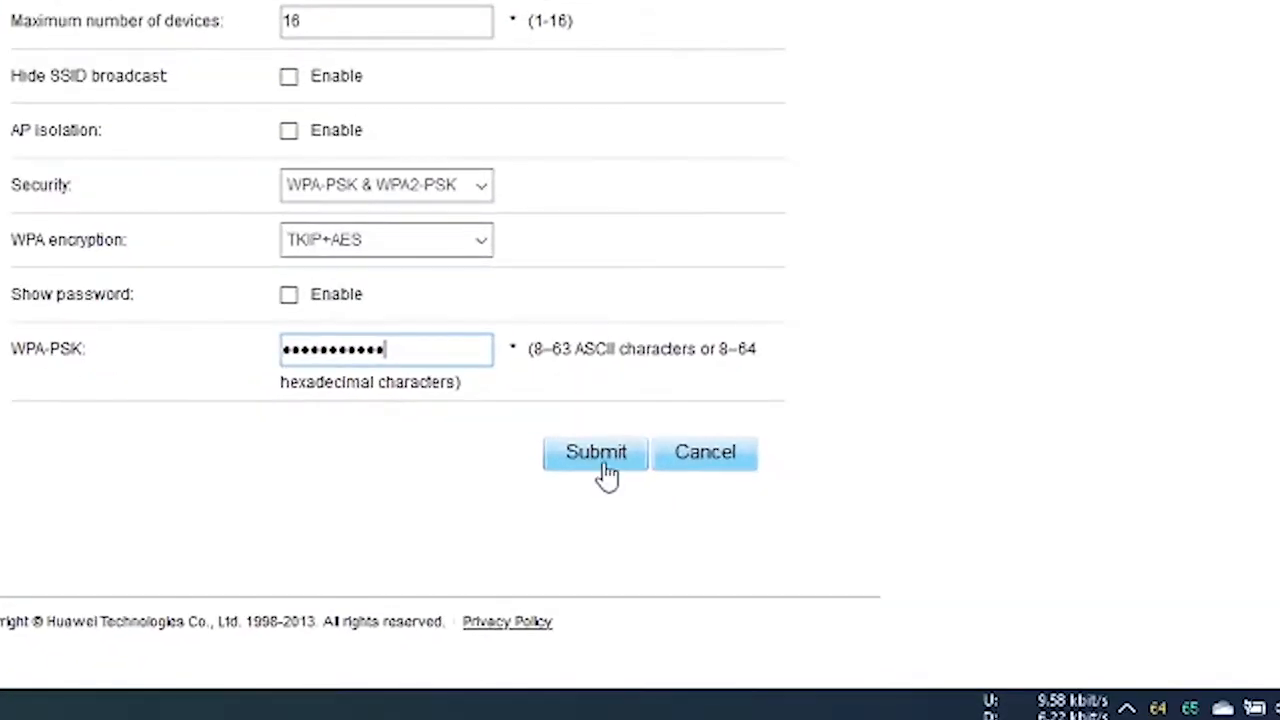
pyautogui.click(596, 452)
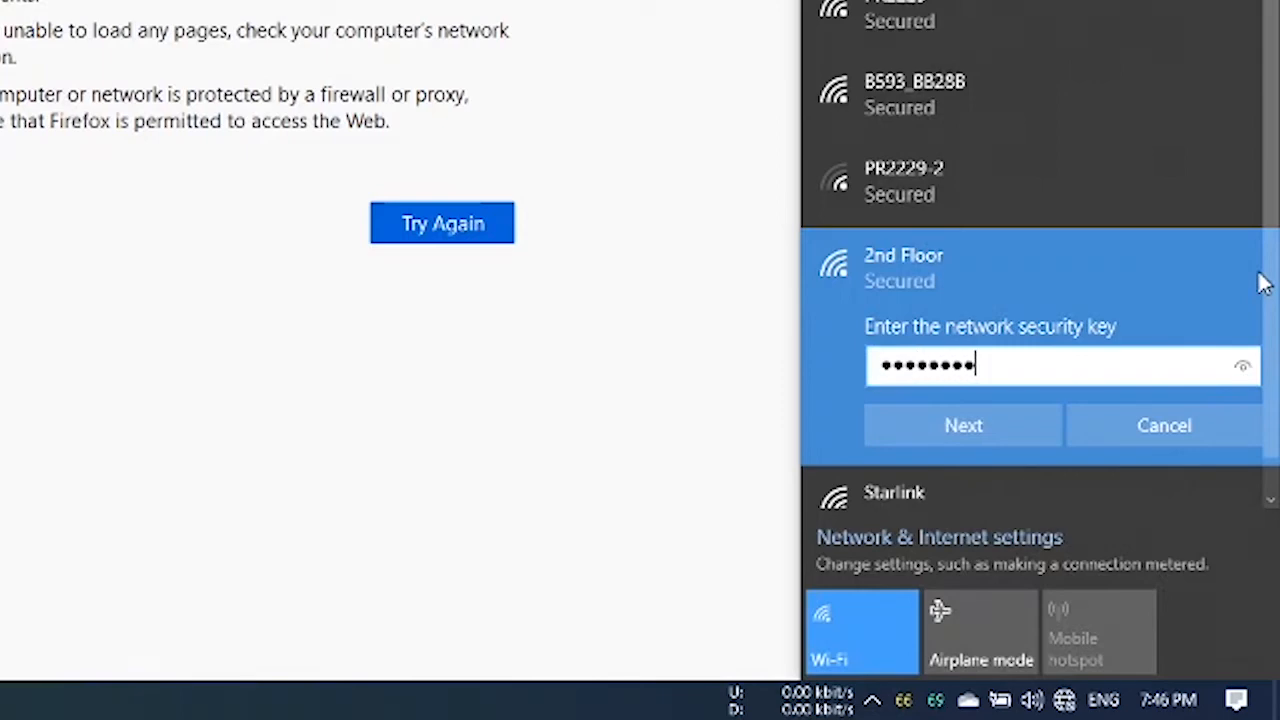
# Join the '2nd Floor' network with its security key and allow PC discovery.
pyautogui.click(962, 424)
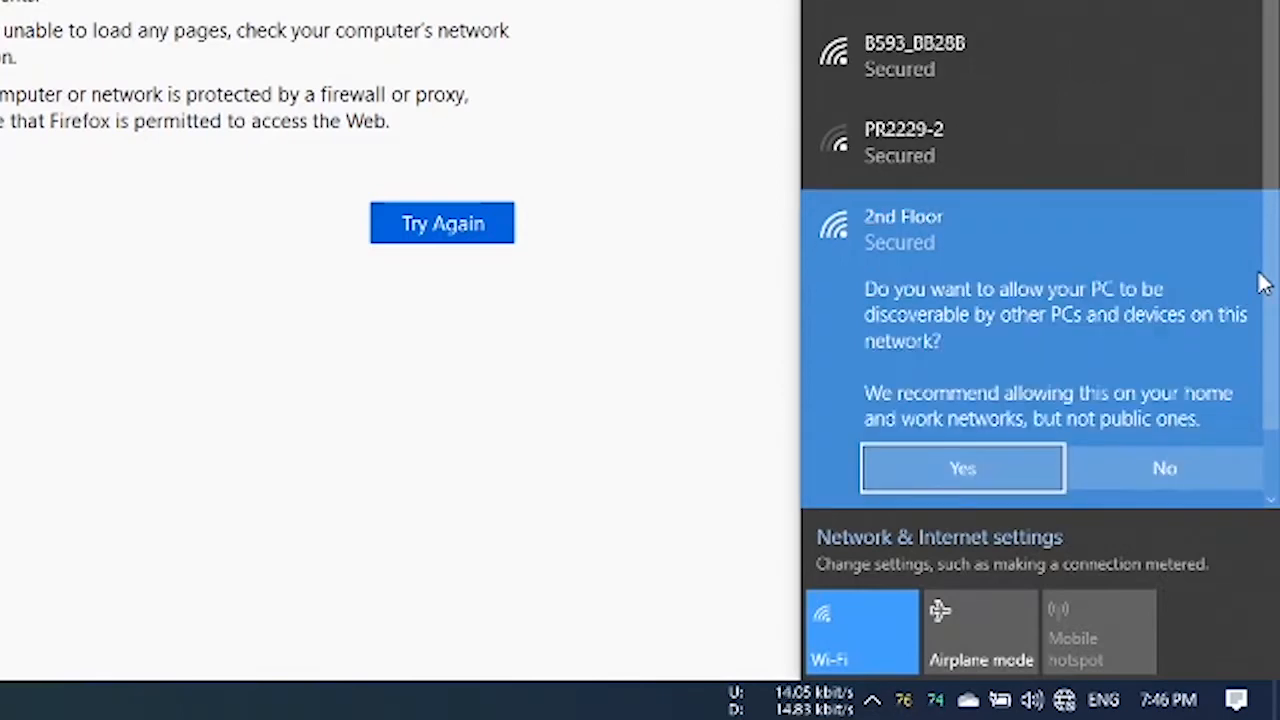
pyautogui.click(960, 468)
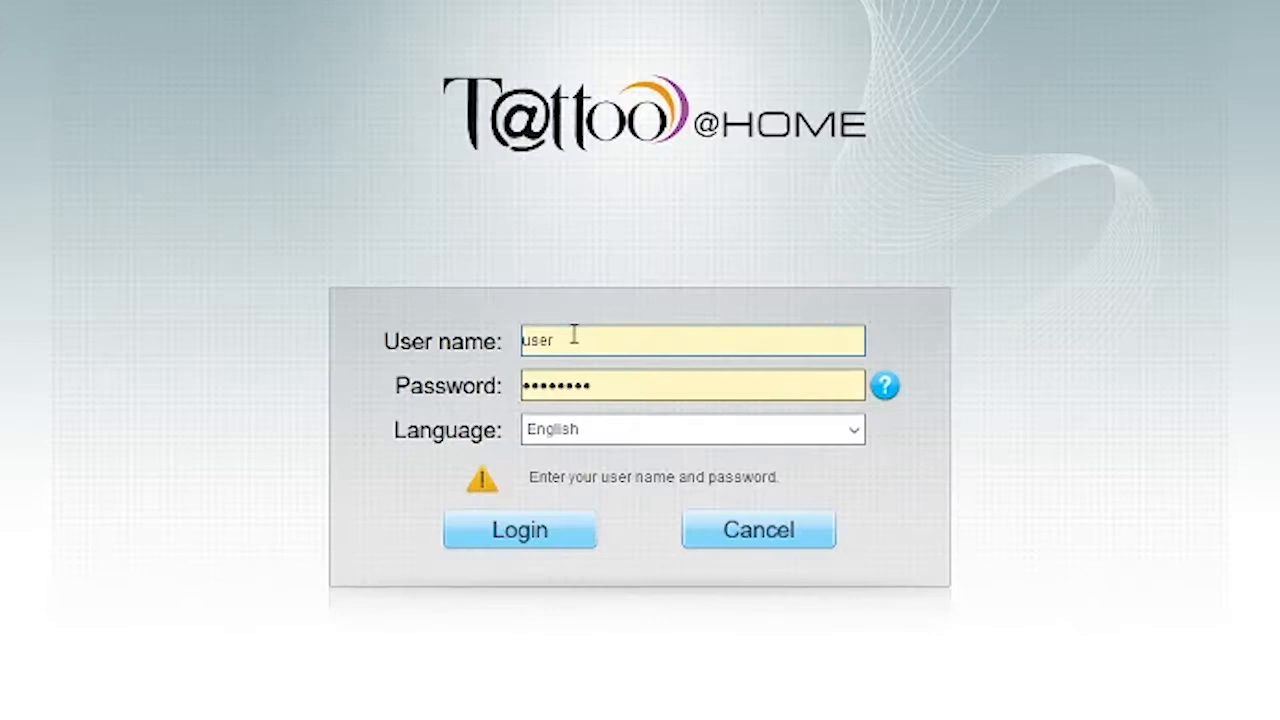
# Log into the router, then log in again with the saved credentials after being returned to the login page.
pyautogui.click(520, 528)
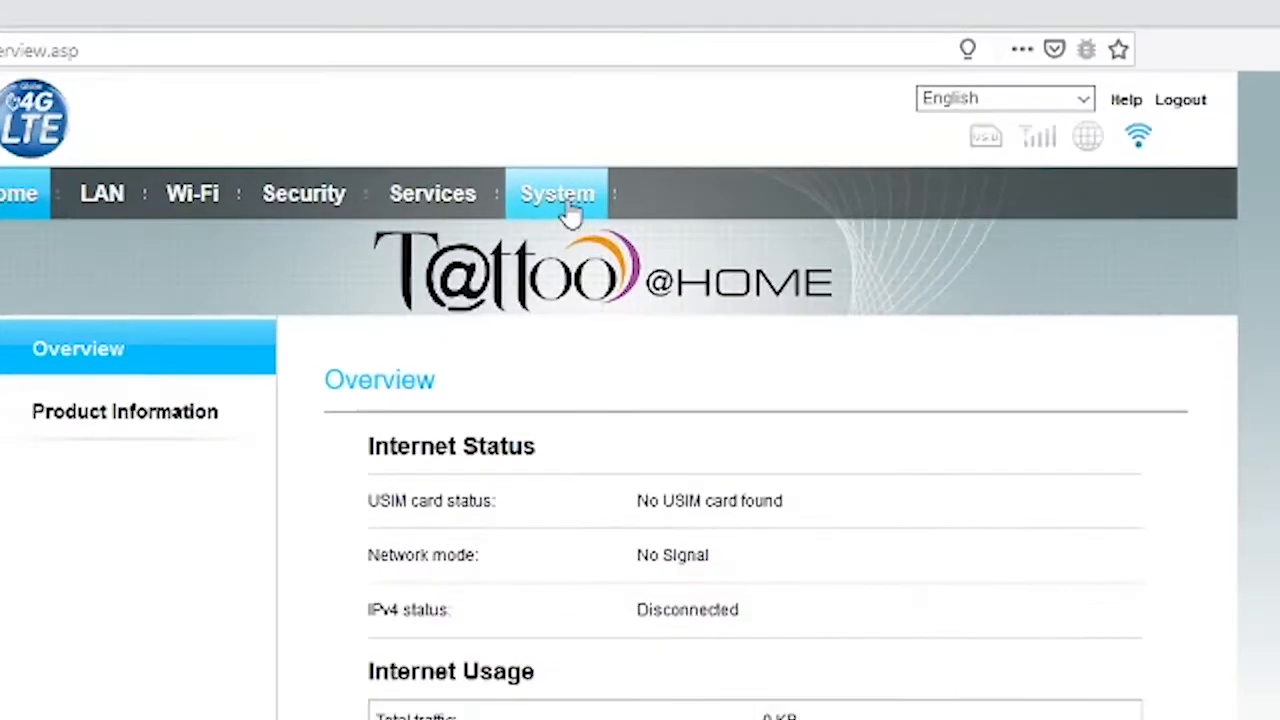
pyautogui.click(556, 192)
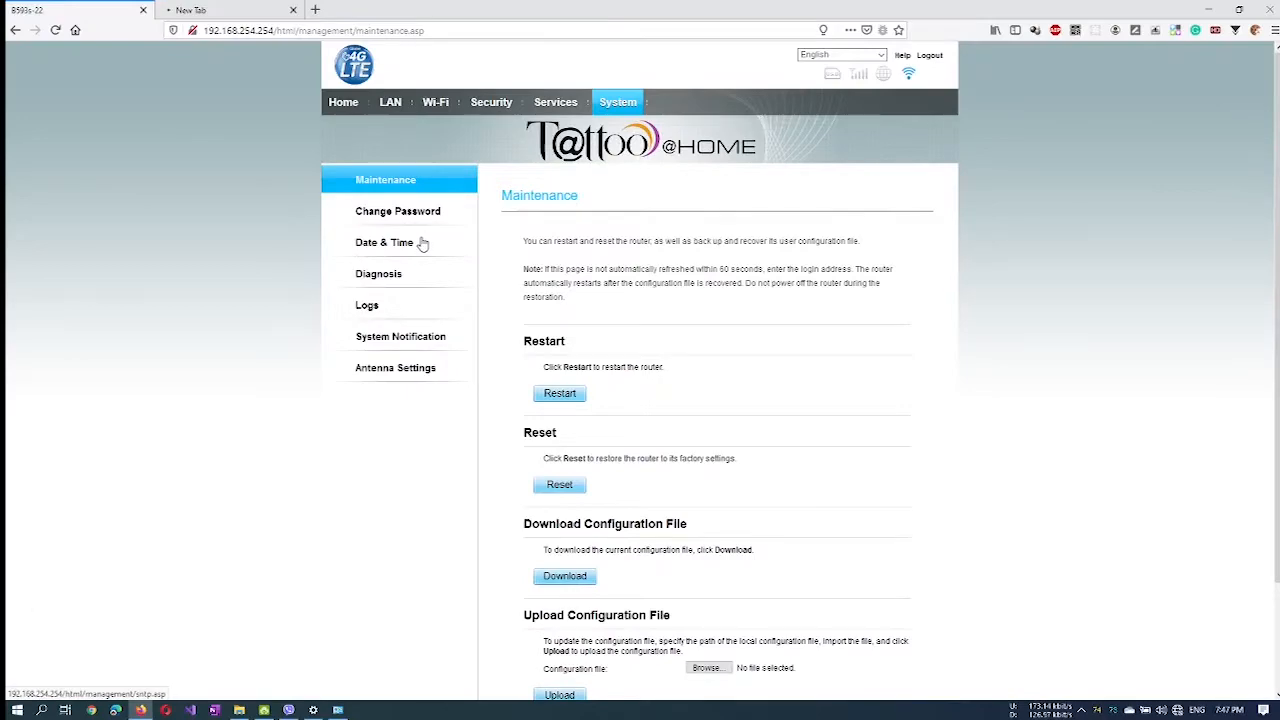
pyautogui.click(398, 212)
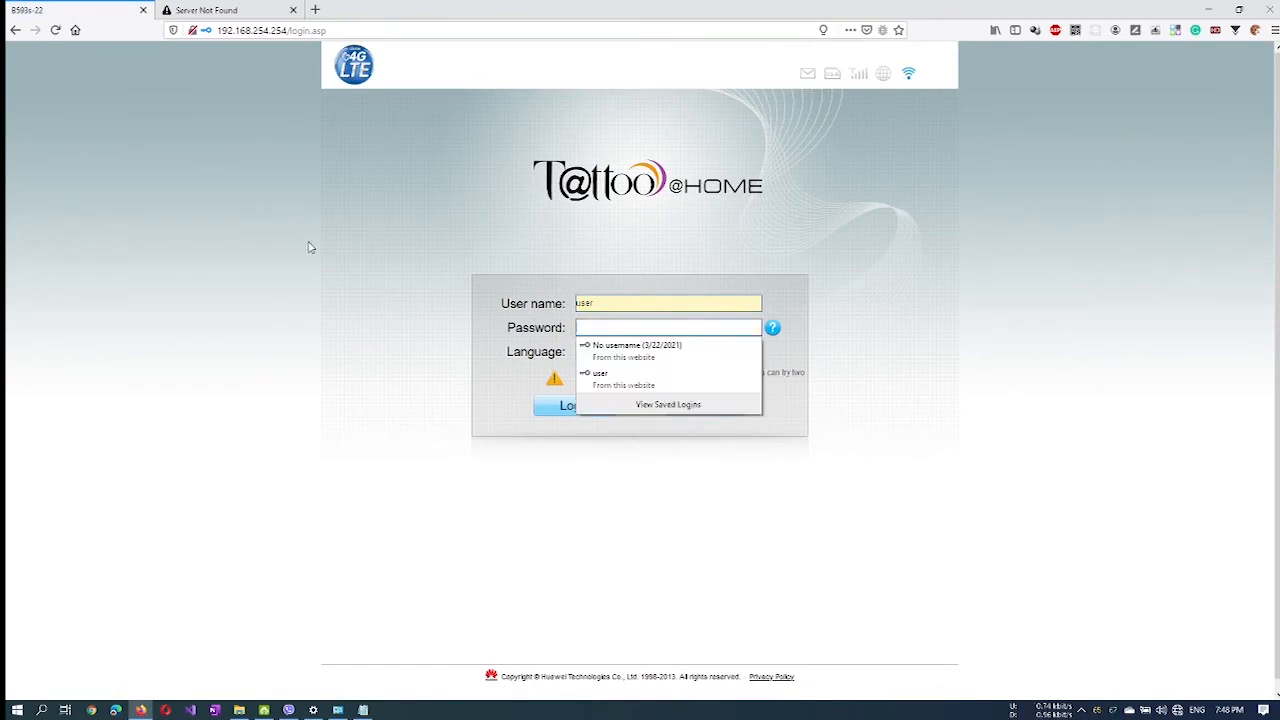
pyautogui.click(600, 378)
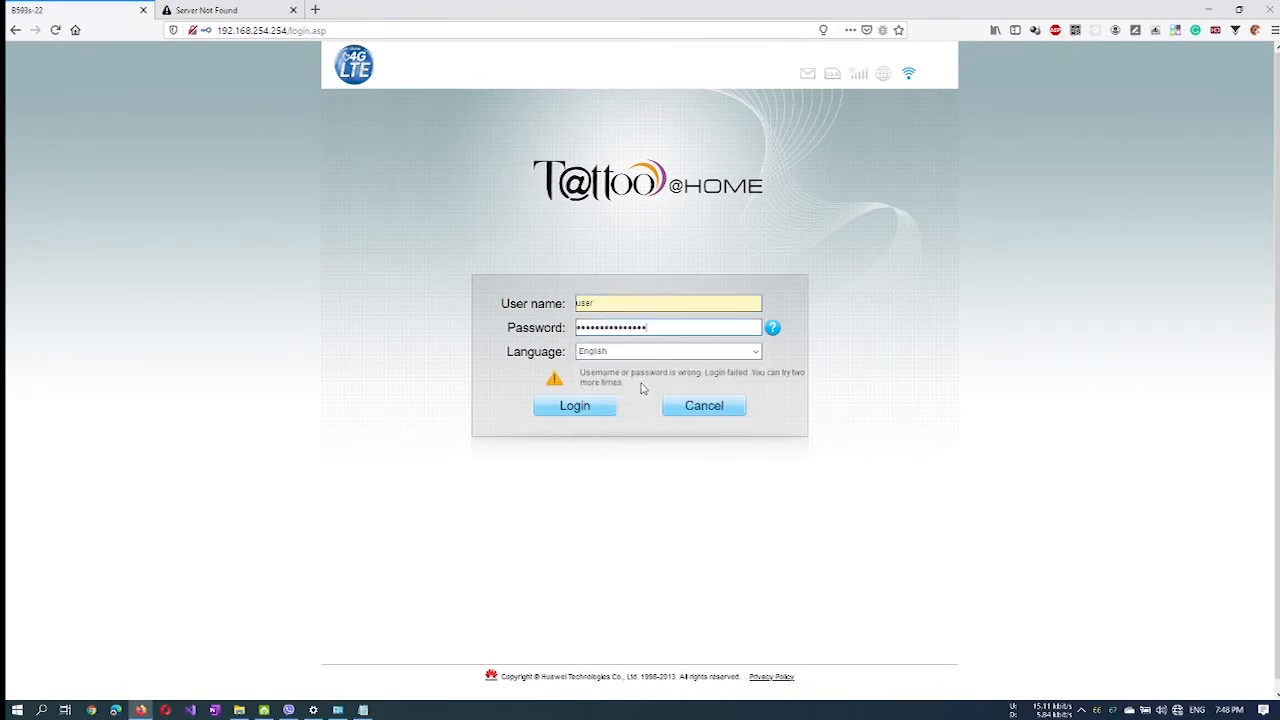
pyautogui.click(574, 404)
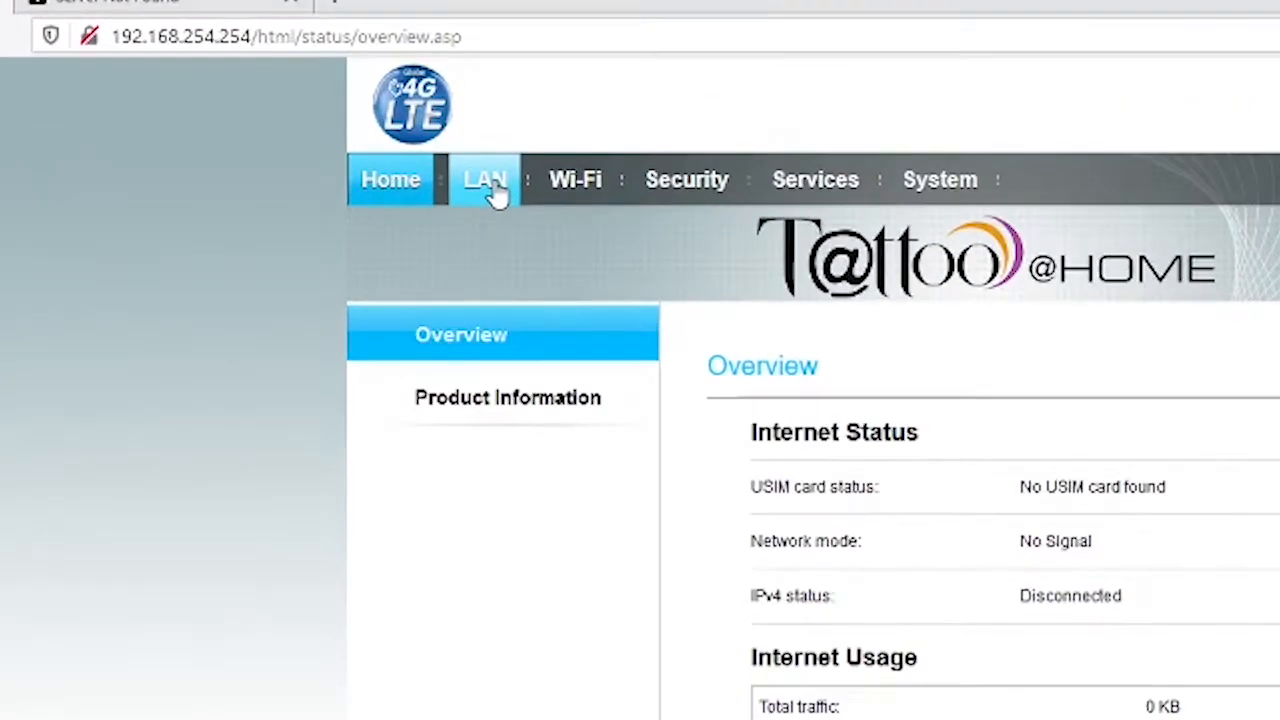
# Set the LAN IP to 192.168.1.56, disable the DHCP server and submit.
pyautogui.click(484, 180)
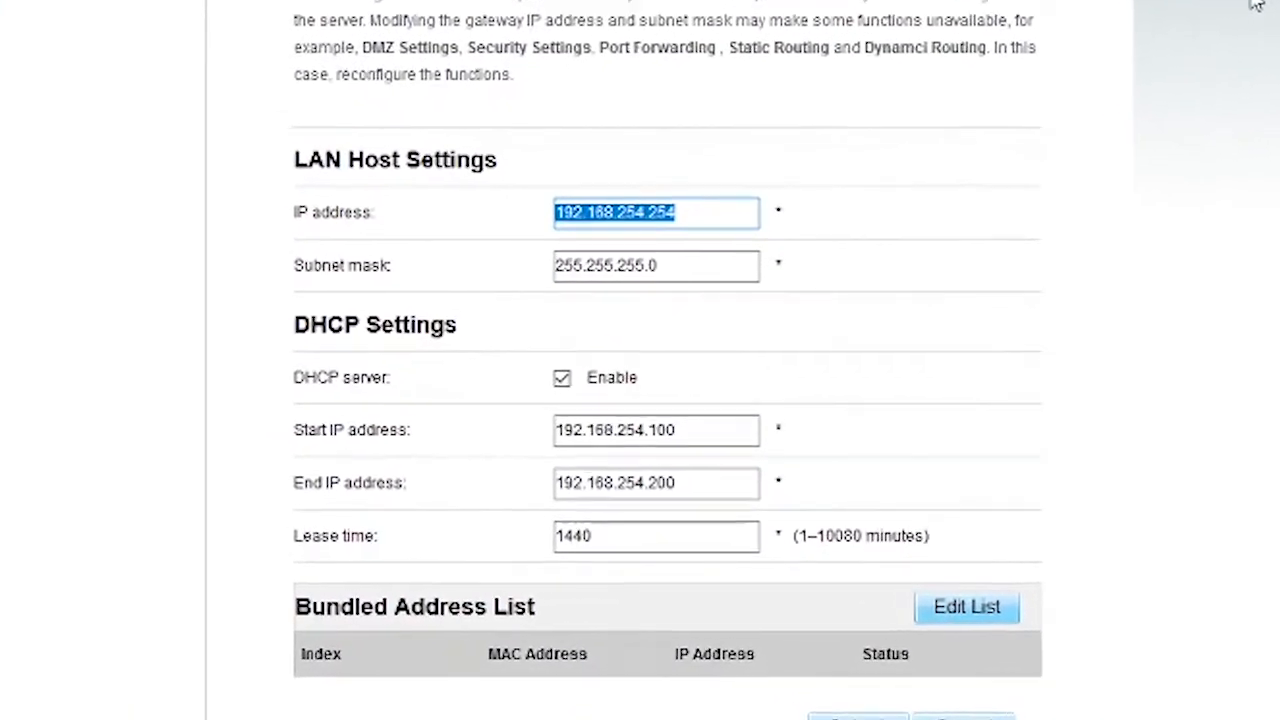
pyautogui.write('192.168')
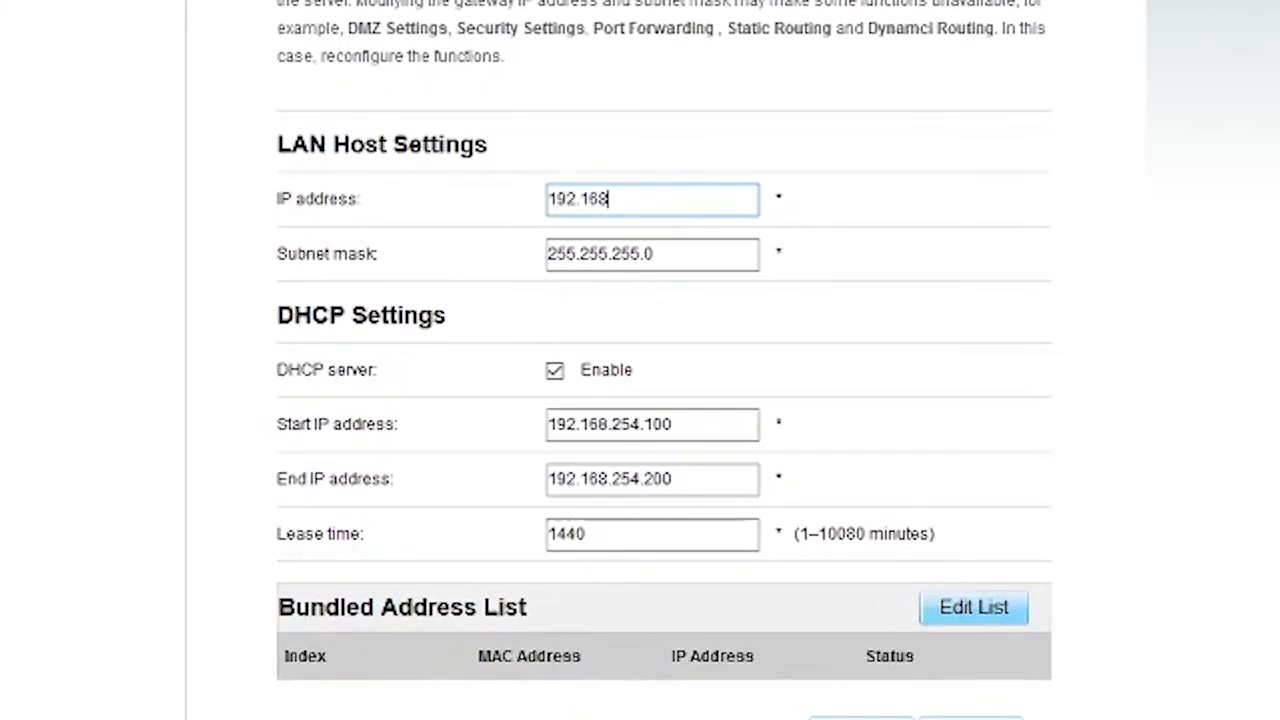
pyautogui.write('.1.56')
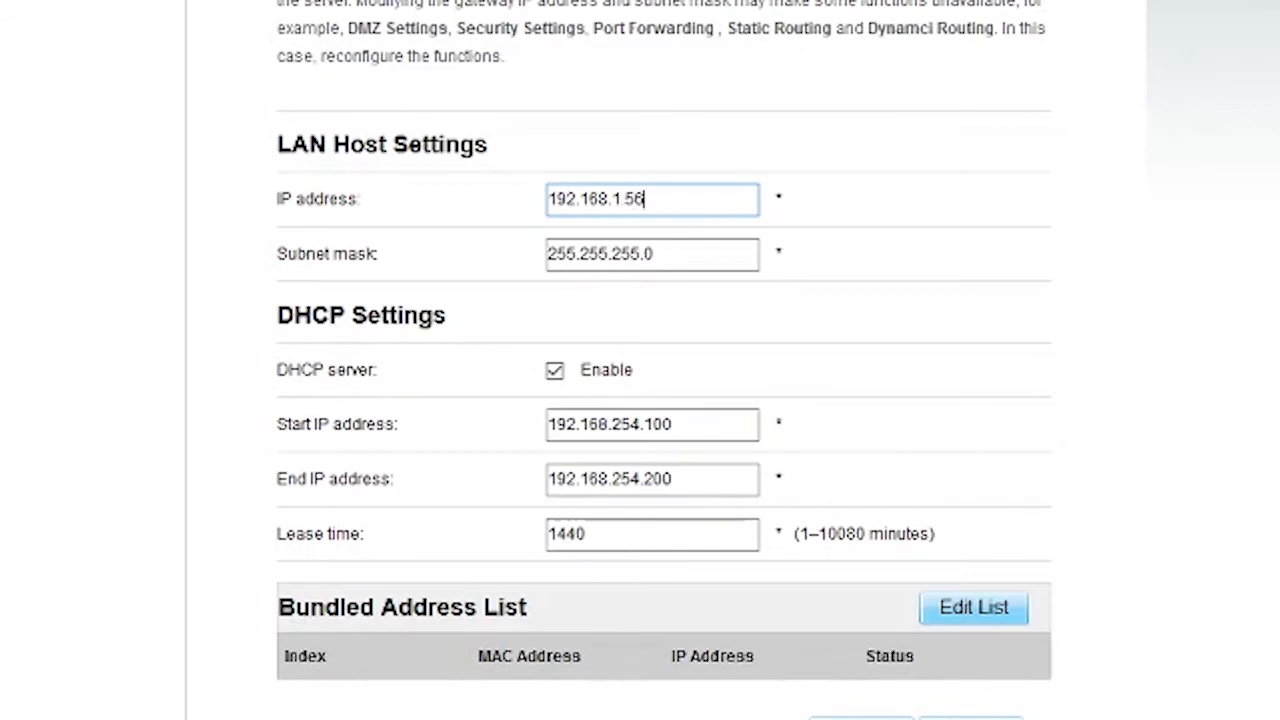
pyautogui.moveTo(740, 220)
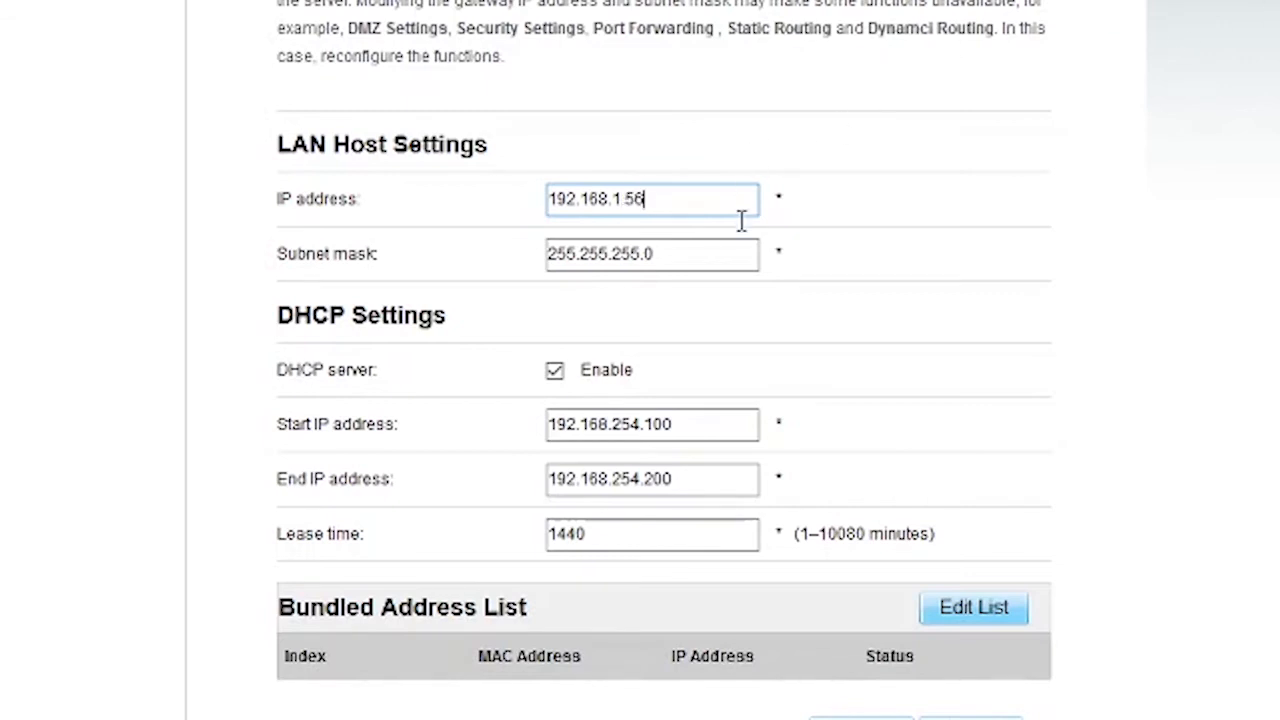
pyautogui.moveTo(668, 204)
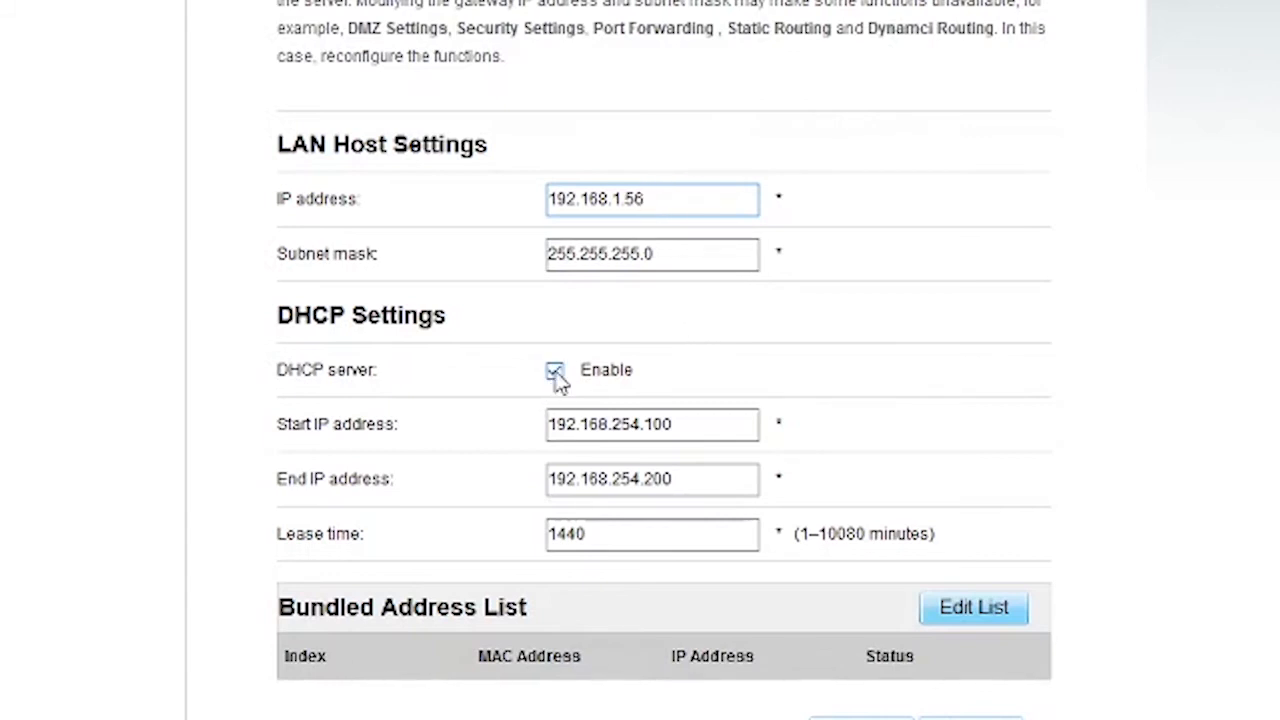
pyautogui.click(554, 370)
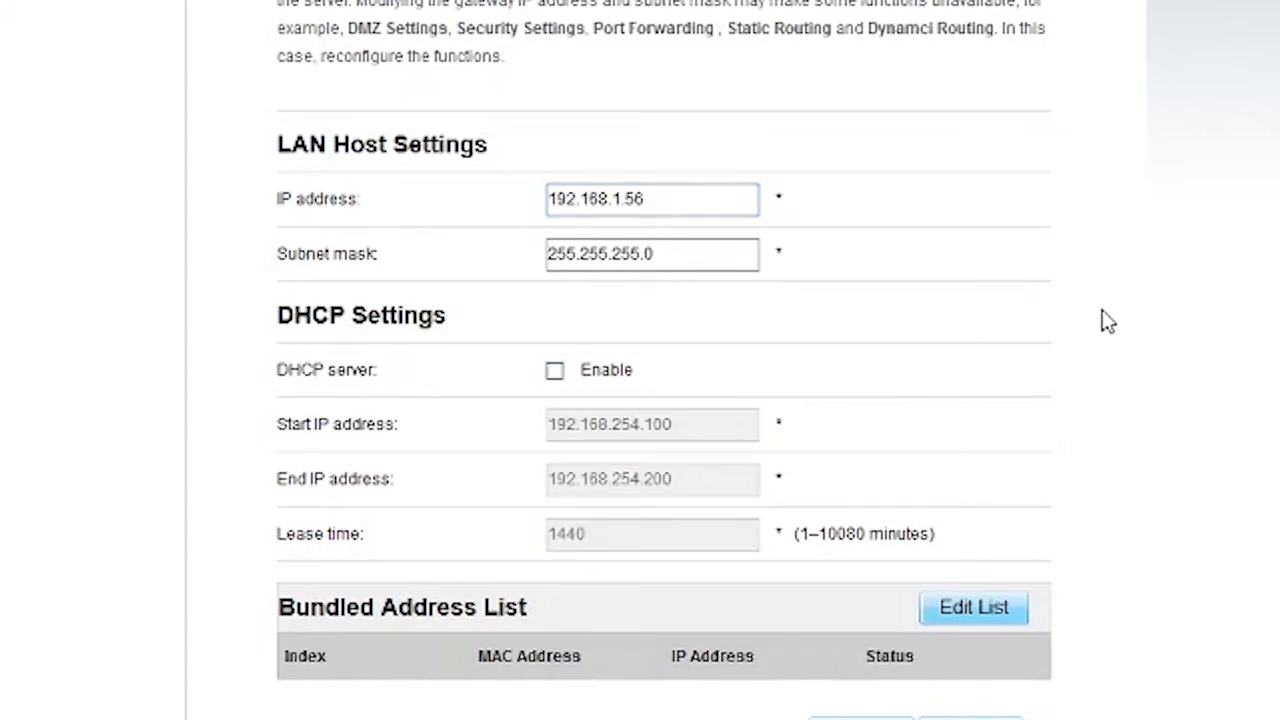
pyautogui.scroll(-3)
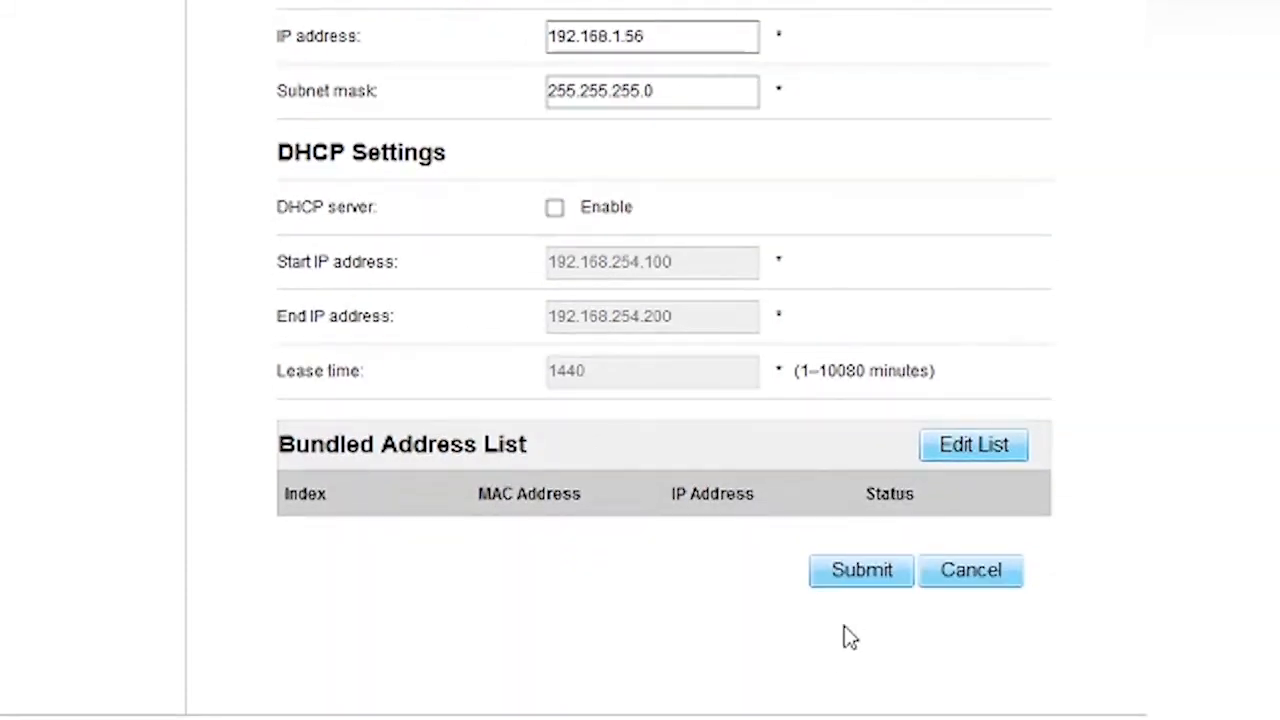
pyautogui.moveTo(860, 596)
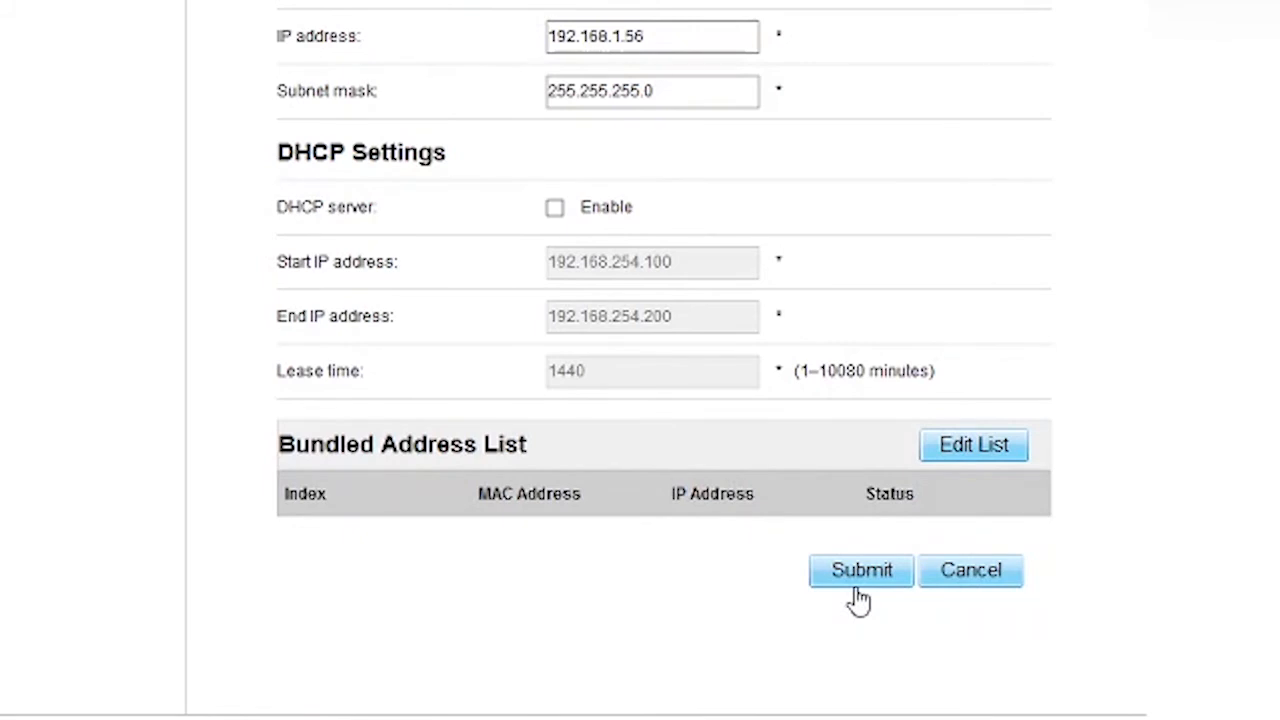
pyautogui.click(860, 570)
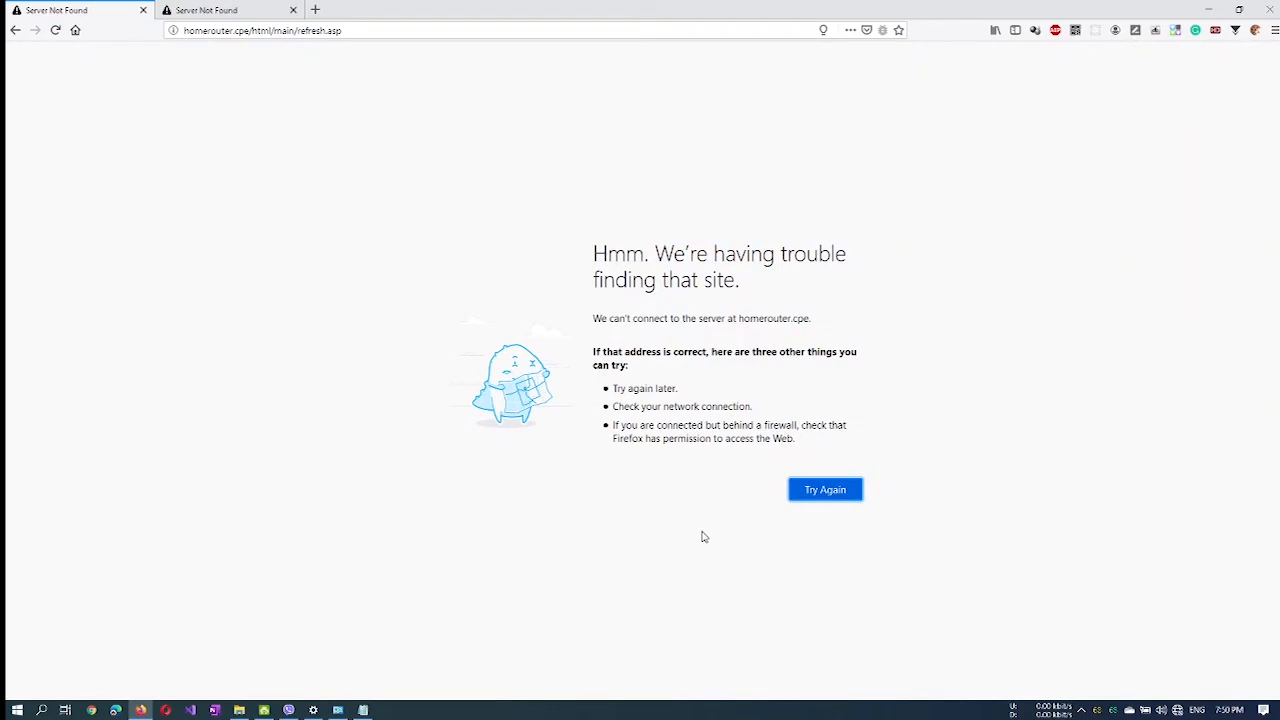
# Retry loading google.com until the Google homepage appears.
pyautogui.click(824, 488)
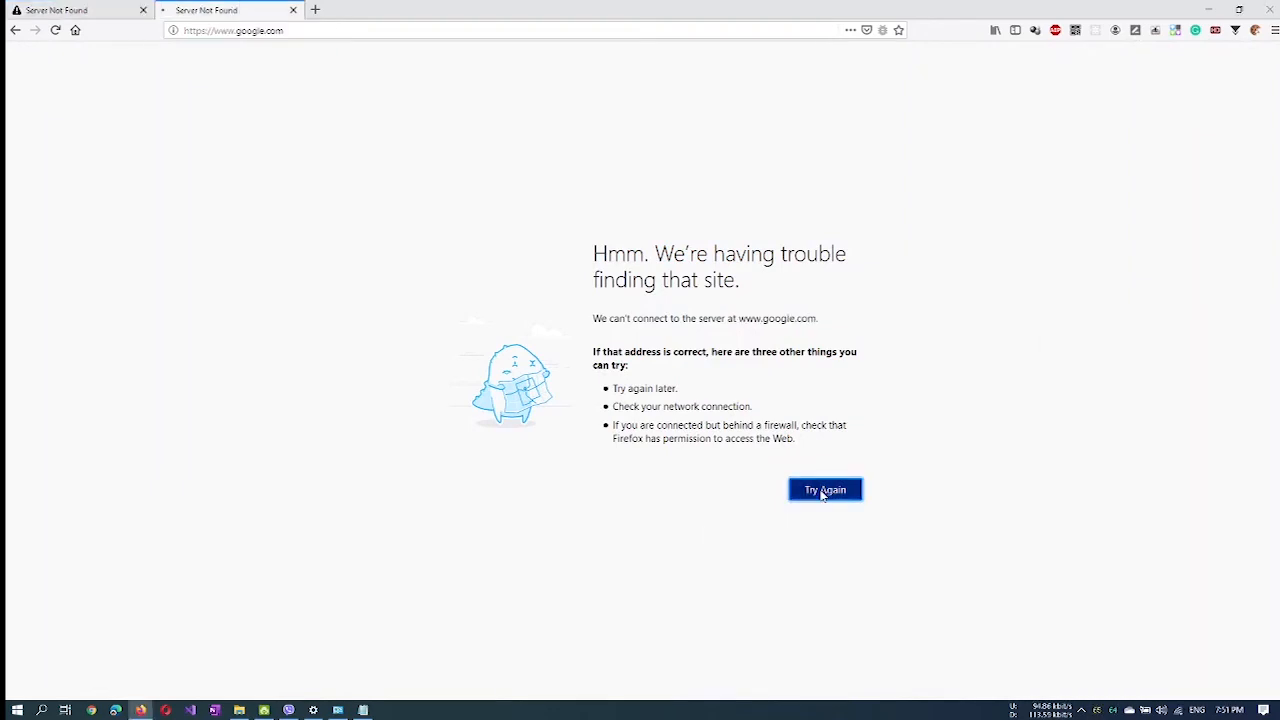
pyautogui.click(824, 488)
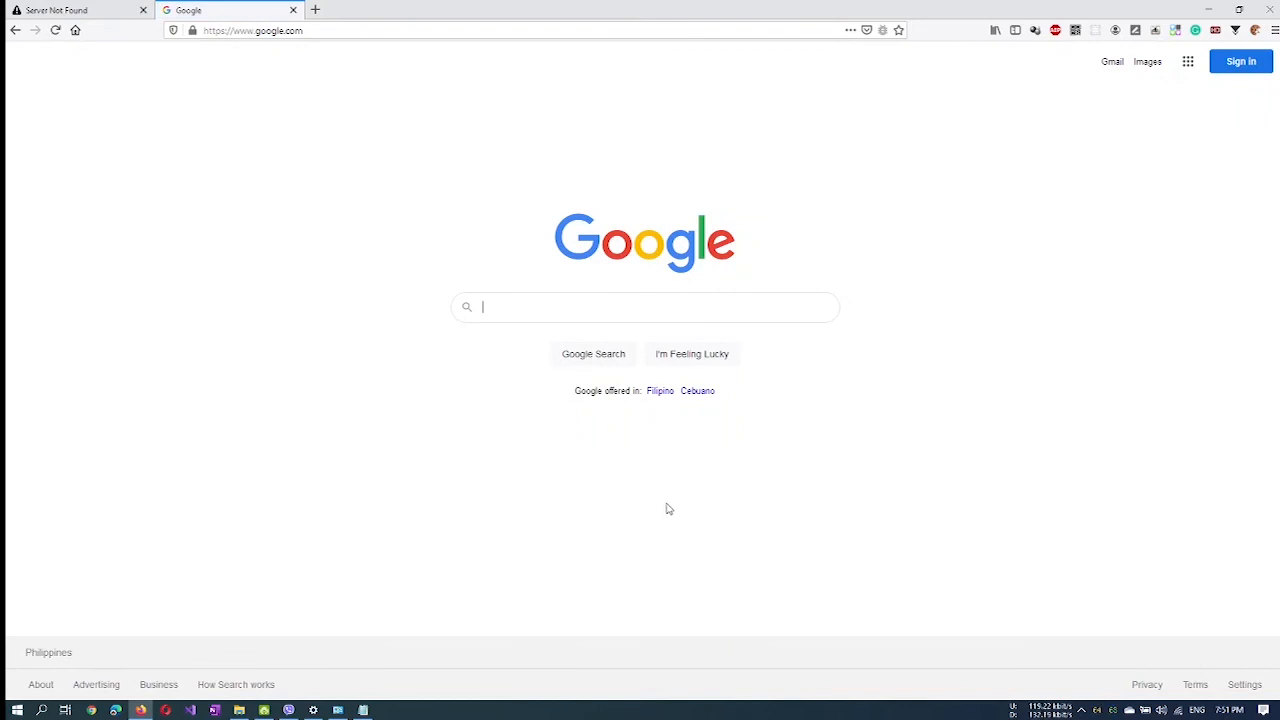
pyautogui.moveTo(1190, 710)
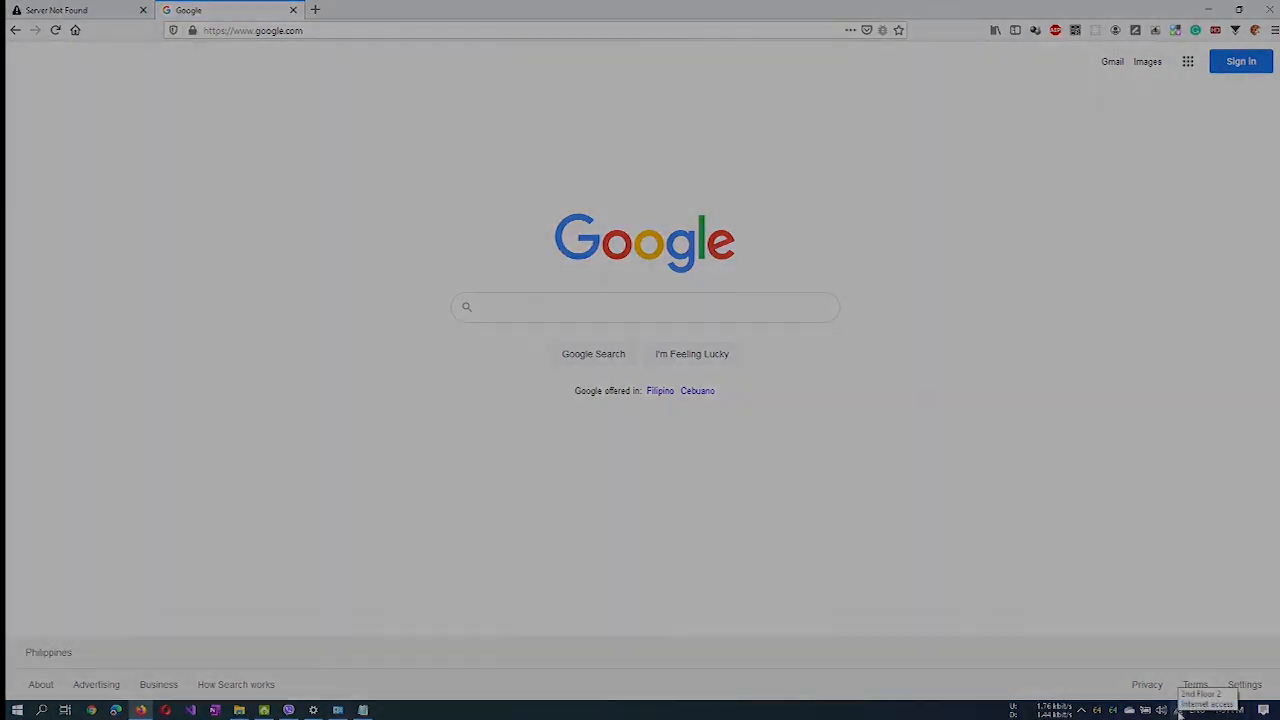